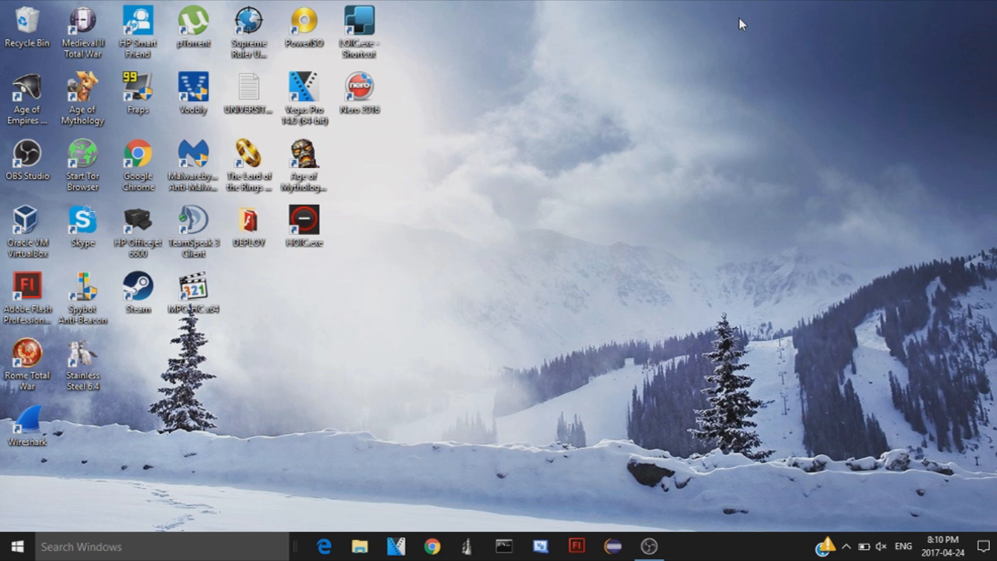
Launch Notepad and make a first attempt at a script containing iexplore.exe
{"action": "type", "text": "notepad"}
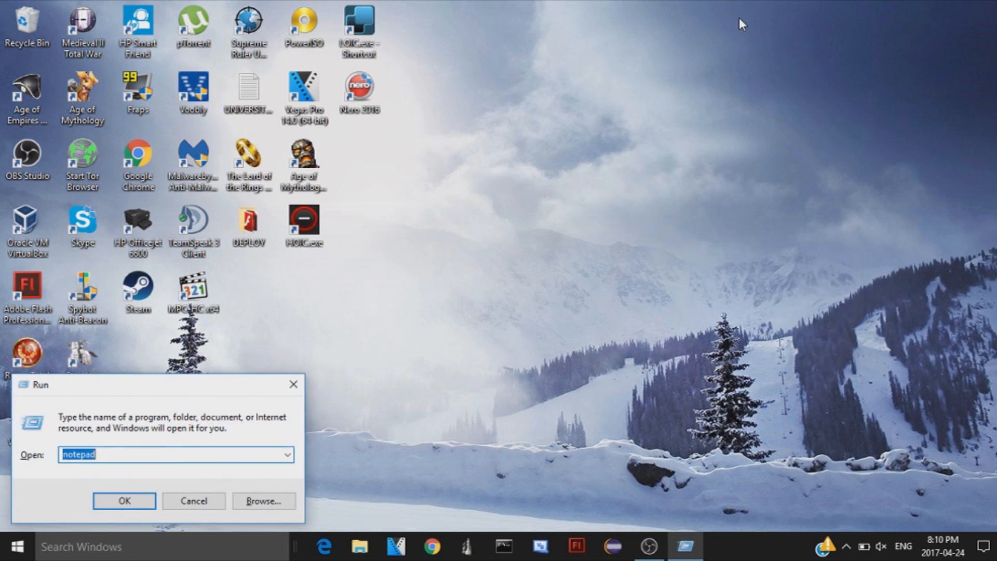
{"action": "left_click", "coordinate": [124, 501]}
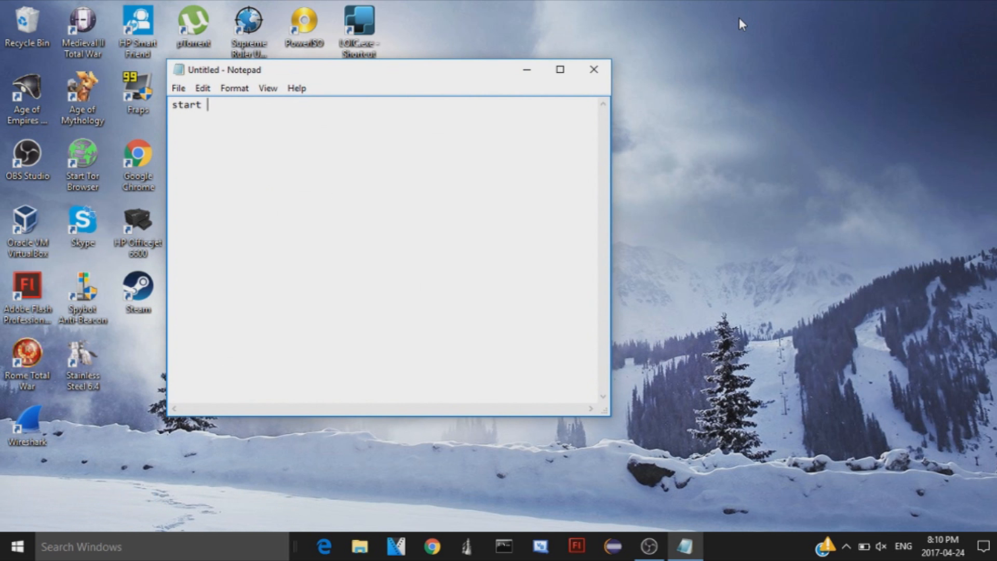
{"action": "type", "text": "iexplo"}
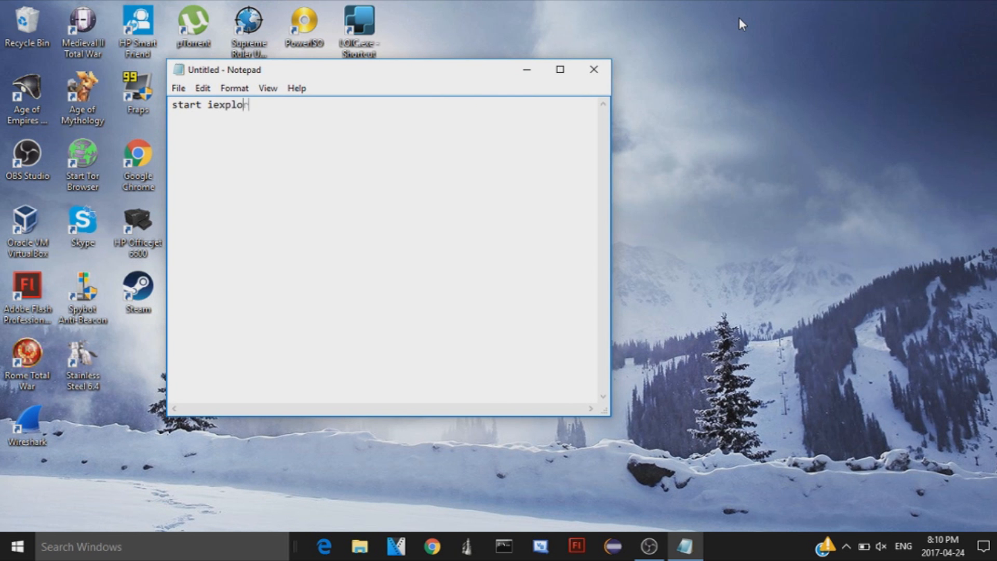
{"action": "type", "text": "re."}
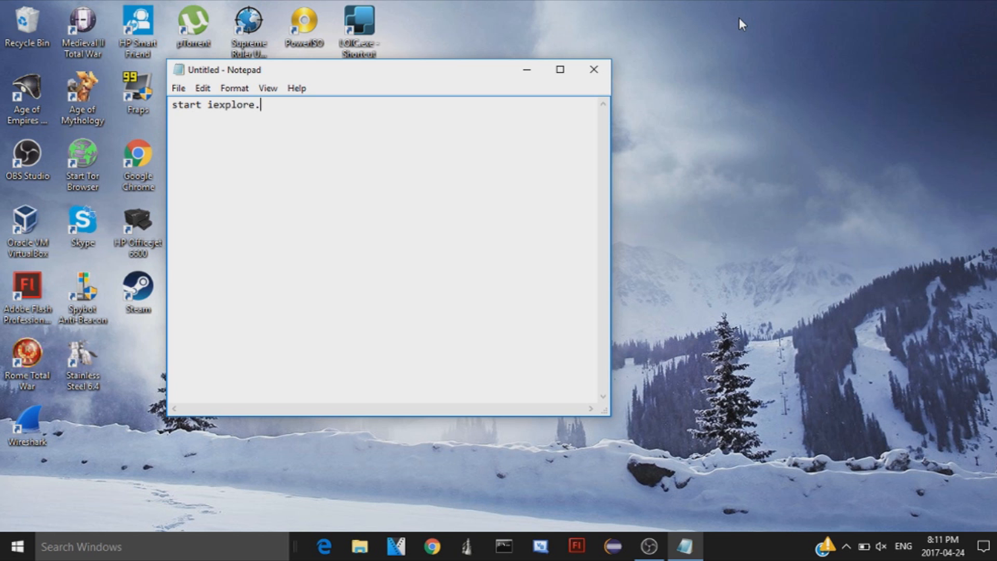
{"action": "type", "text": "exe"}
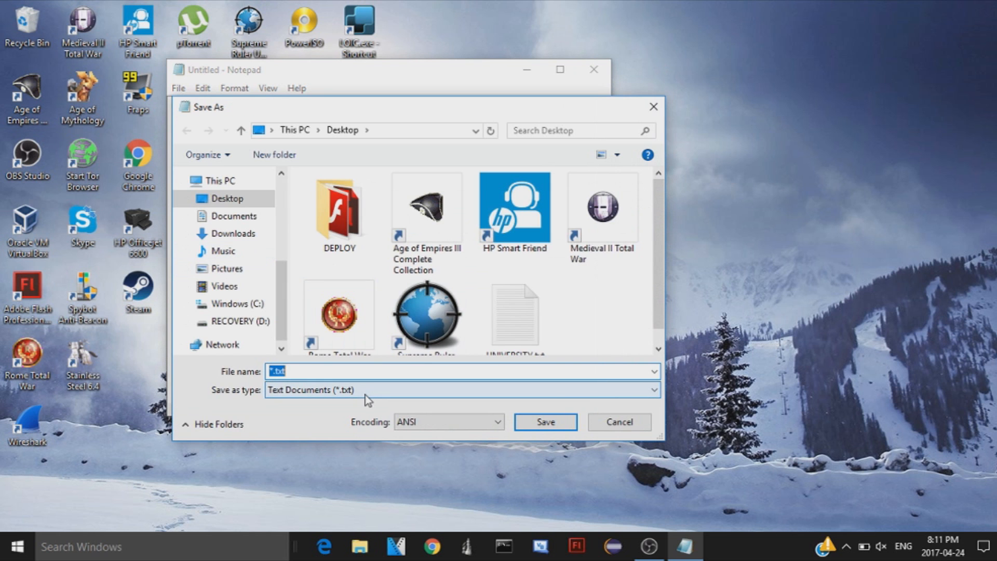
{"action": "left_click", "coordinate": [543, 422]}
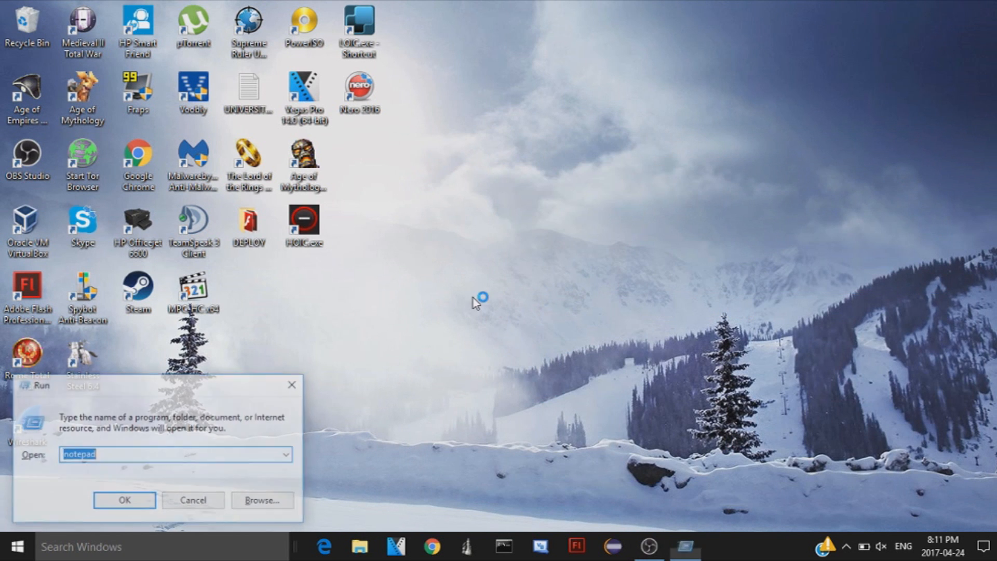
Write 'start iexplore.exe' in a fresh Notepad file, save it to the desktop as ie.bat and close Notepad
{"action": "left_click", "coordinate": [123, 500]}
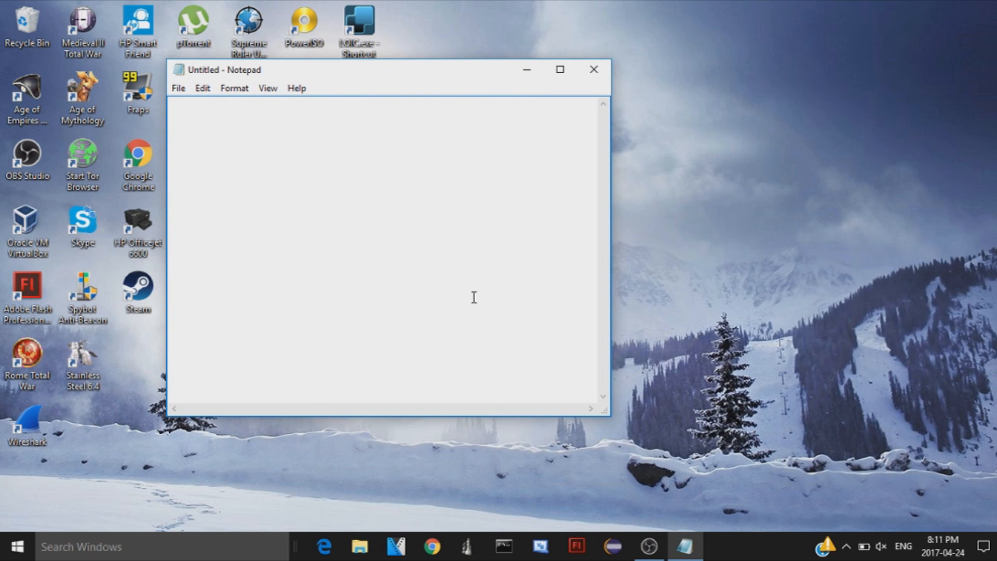
{"action": "type", "text": "start iexp"}
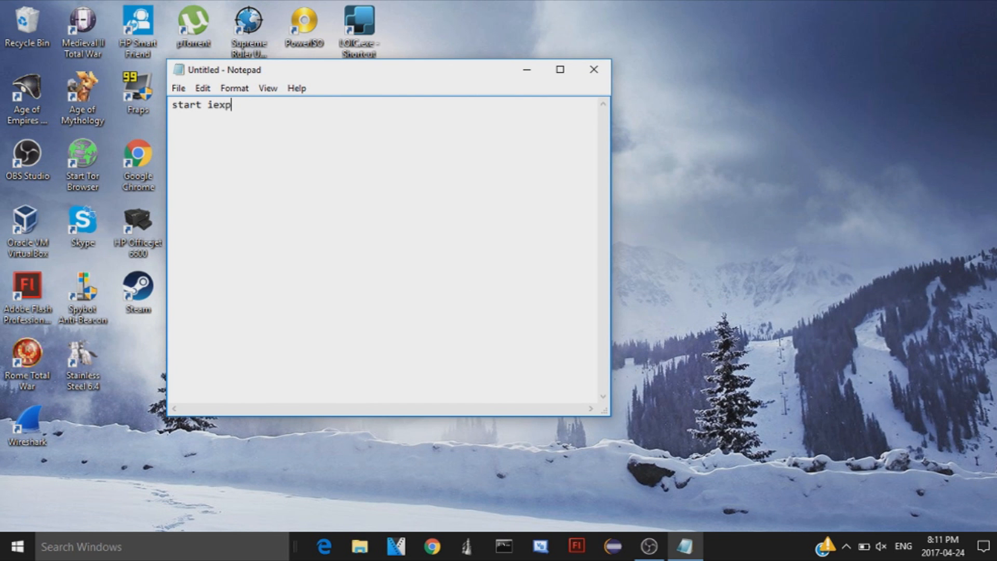
{"action": "type", "text": "lore.exe"}
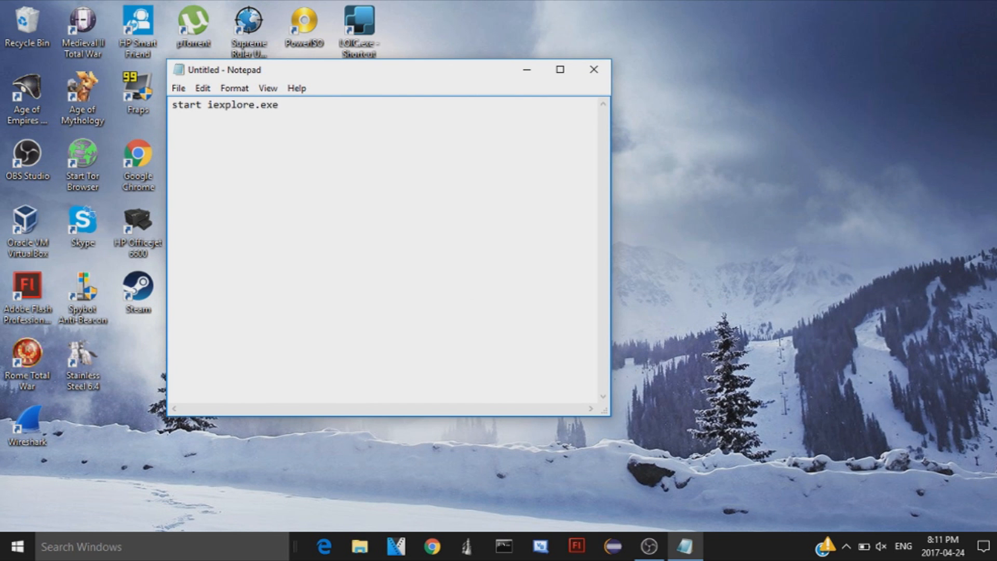
{"action": "left_click", "coordinate": [593, 70]}
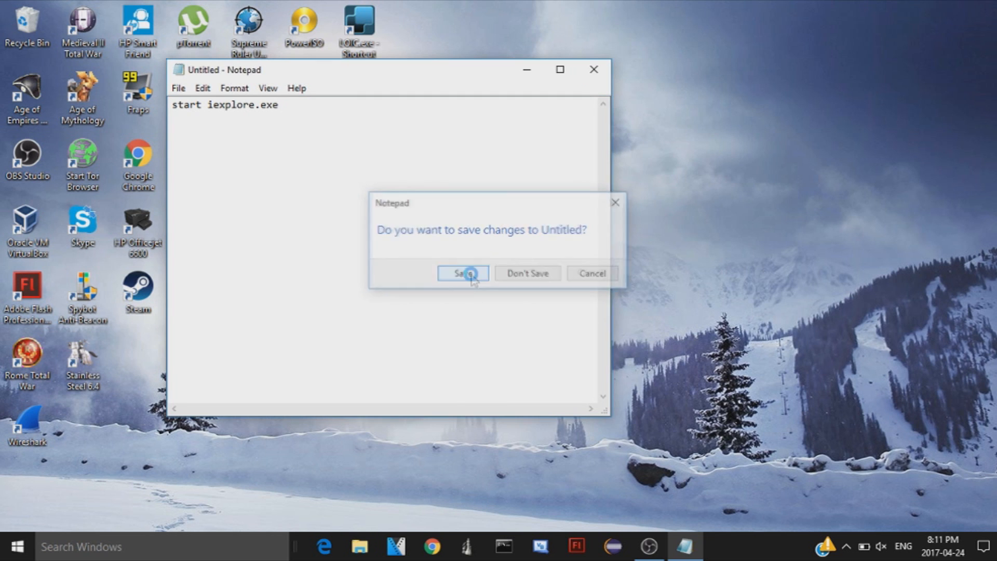
{"action": "left_click", "coordinate": [462, 273]}
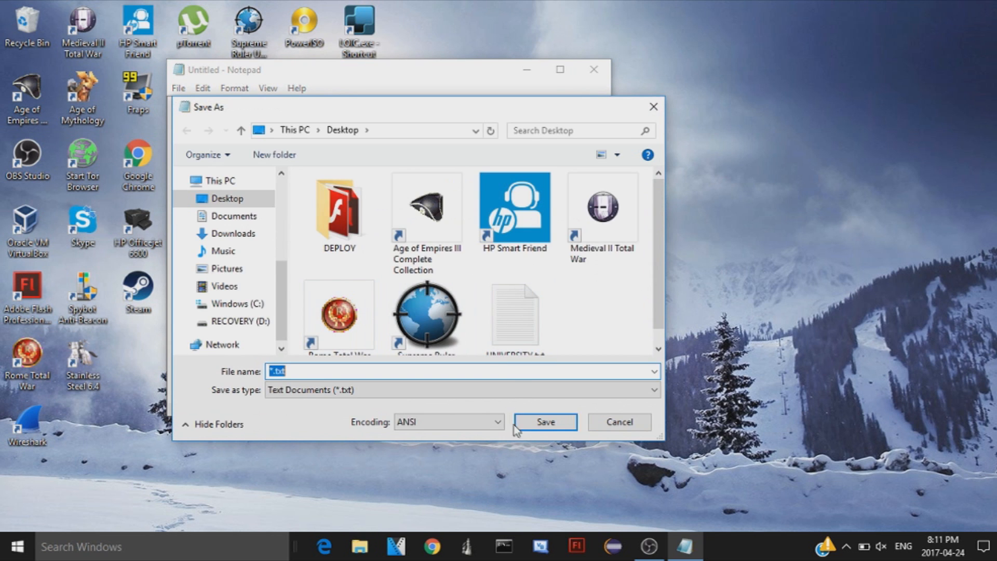
{"action": "type", "text": "ie.e"}
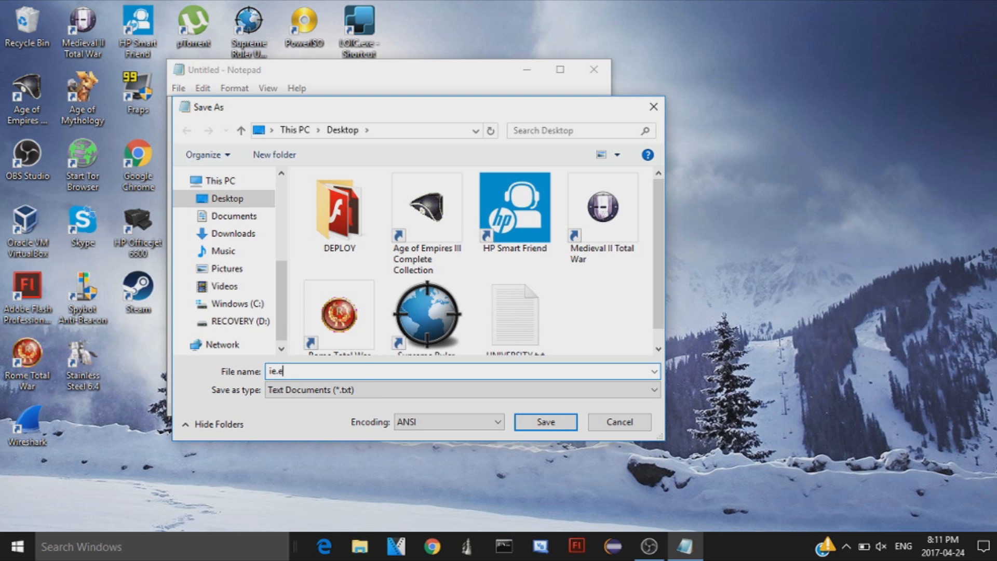
{"action": "left_click", "coordinate": [544, 422]}
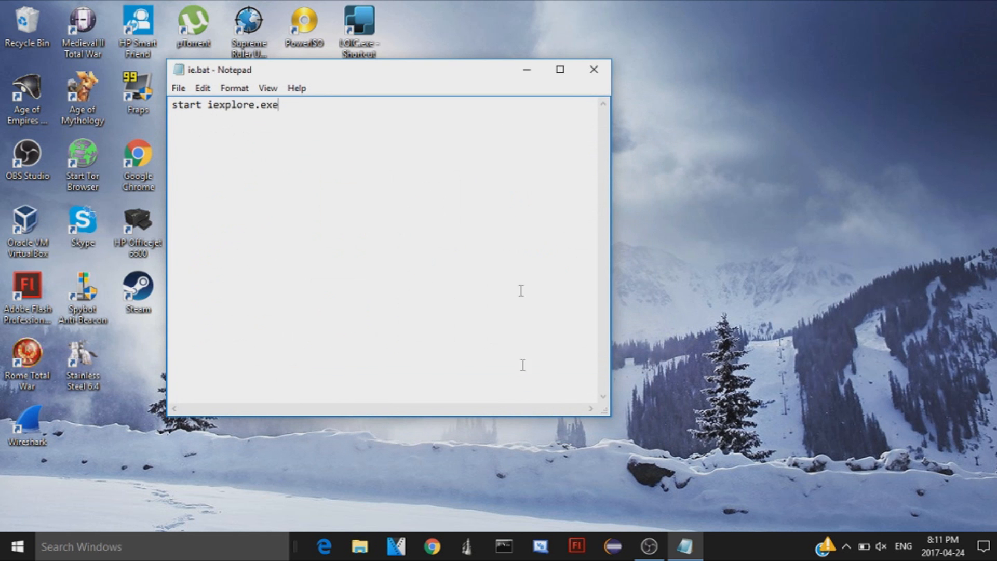
{"action": "left_click", "coordinate": [593, 69]}
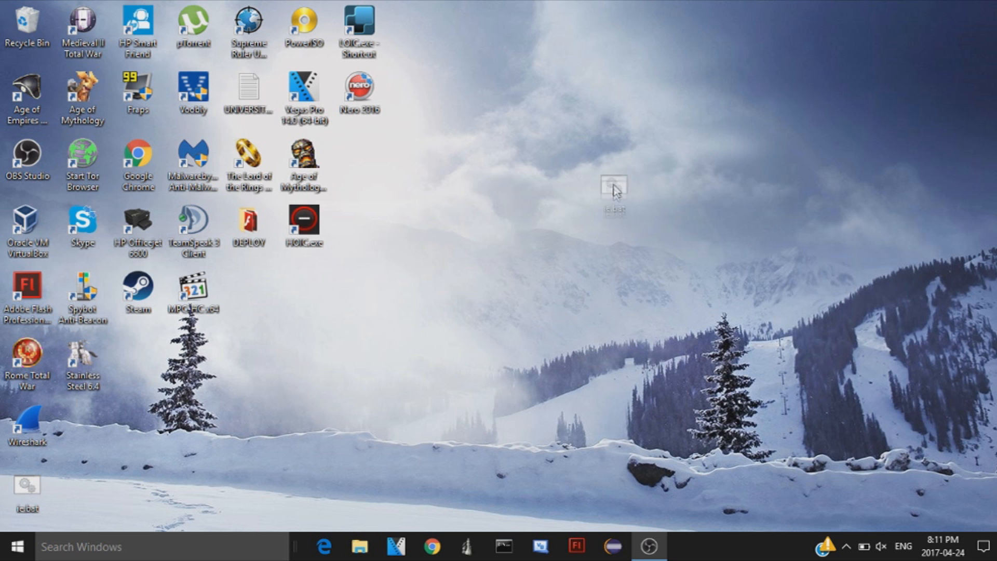
Move ie.bat toward the desktop centre, reopen it via Edit to check the script, then close it
{"action": "left_click_drag", "start_coordinate": [614, 191], "coordinate": [582, 159]}
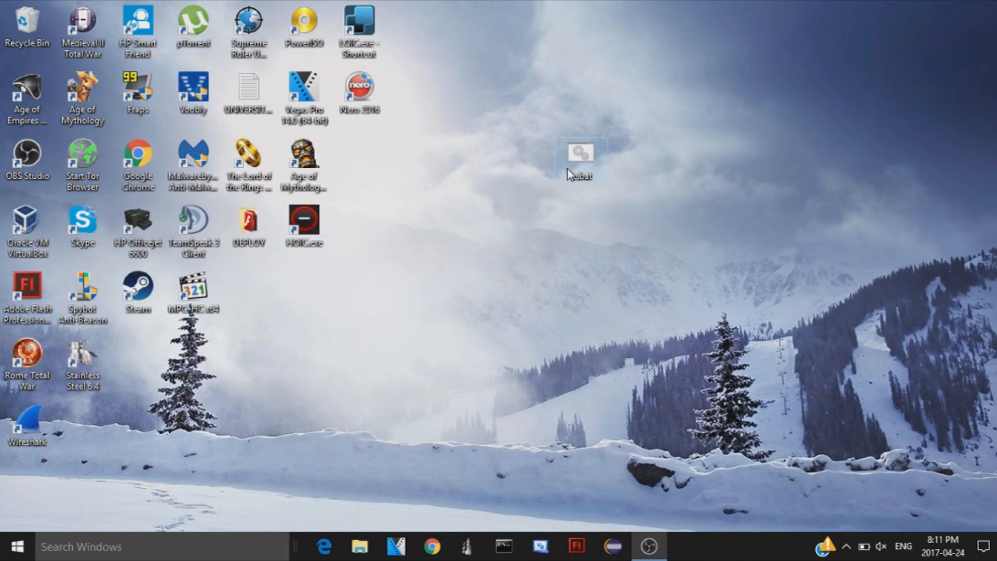
{"action": "mouse_move", "coordinate": [553, 193]}
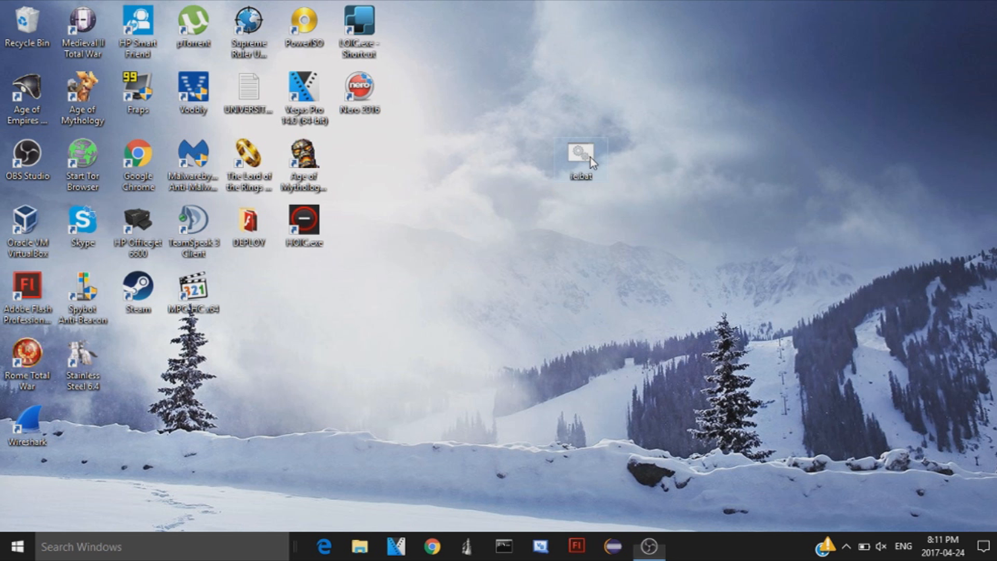
{"action": "right_click", "coordinate": [580, 158]}
{"action": "type", "text": "start iexplore.exe"}
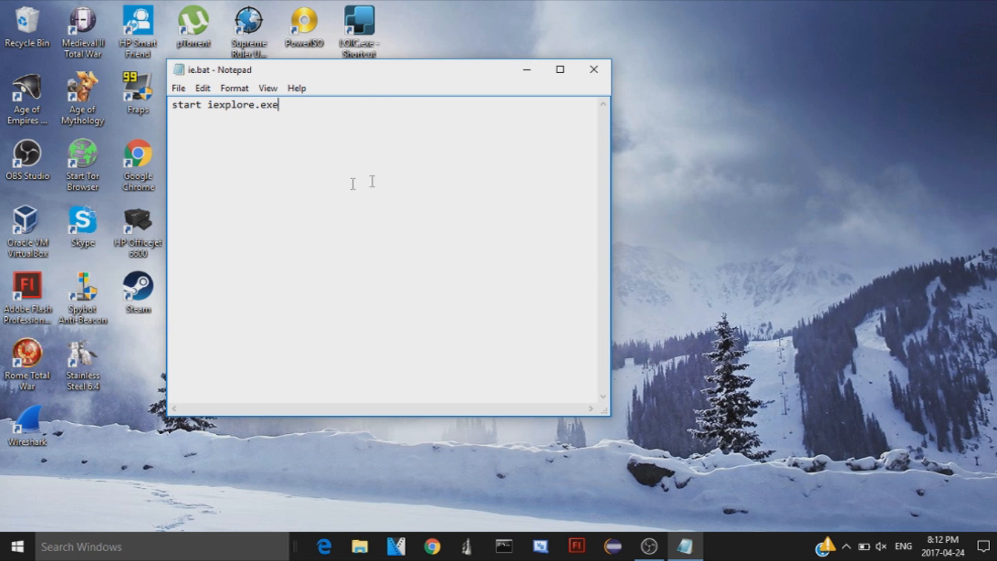
{"action": "mouse_move", "coordinate": [462, 160]}
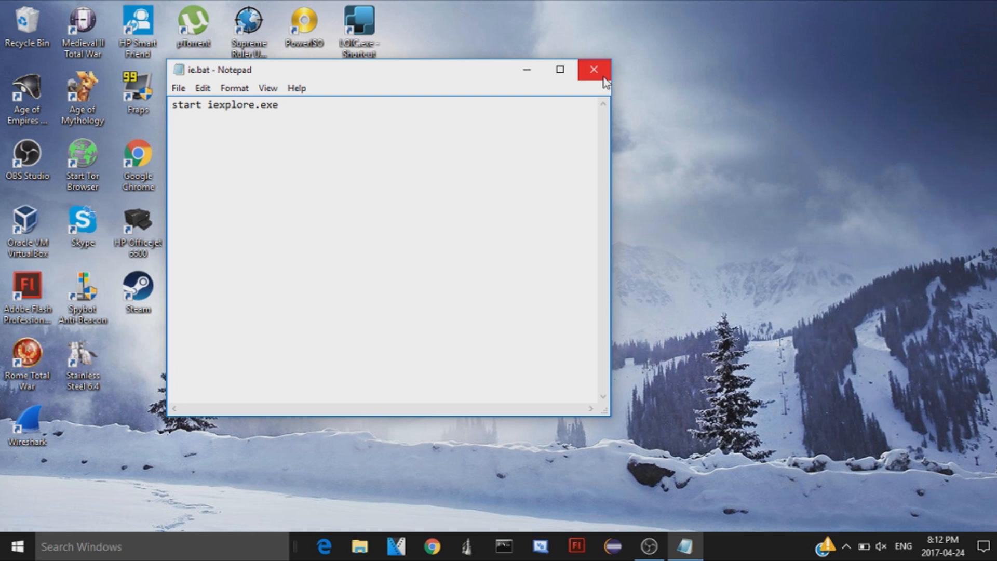
{"action": "left_click", "coordinate": [593, 69]}
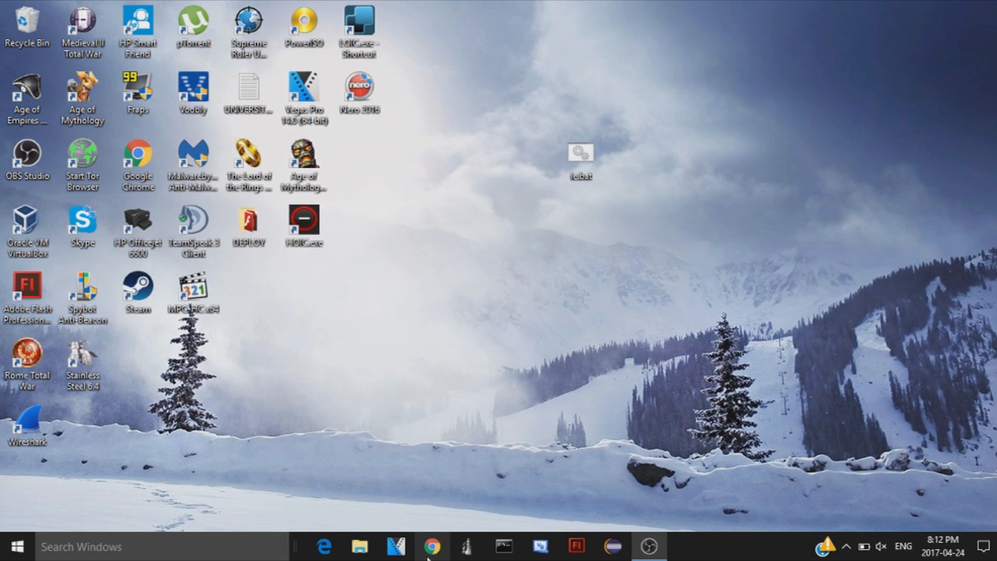
Search Google for 'bat to exe' in Chrome and download Advanced Bat To Exe Converter 4.05 from FileHippo
{"action": "left_click", "coordinate": [432, 546]}
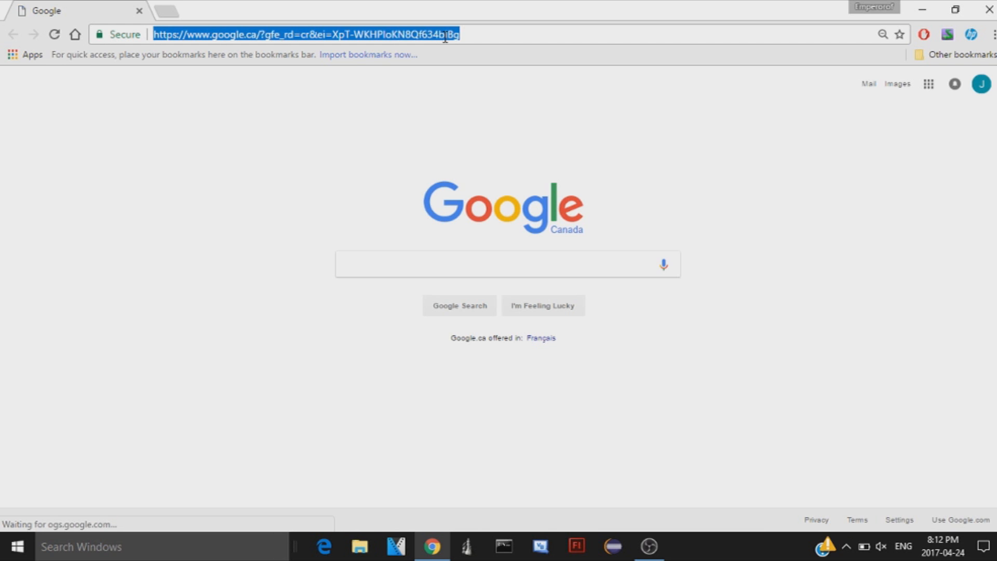
{"action": "type", "text": "bat to exe"}
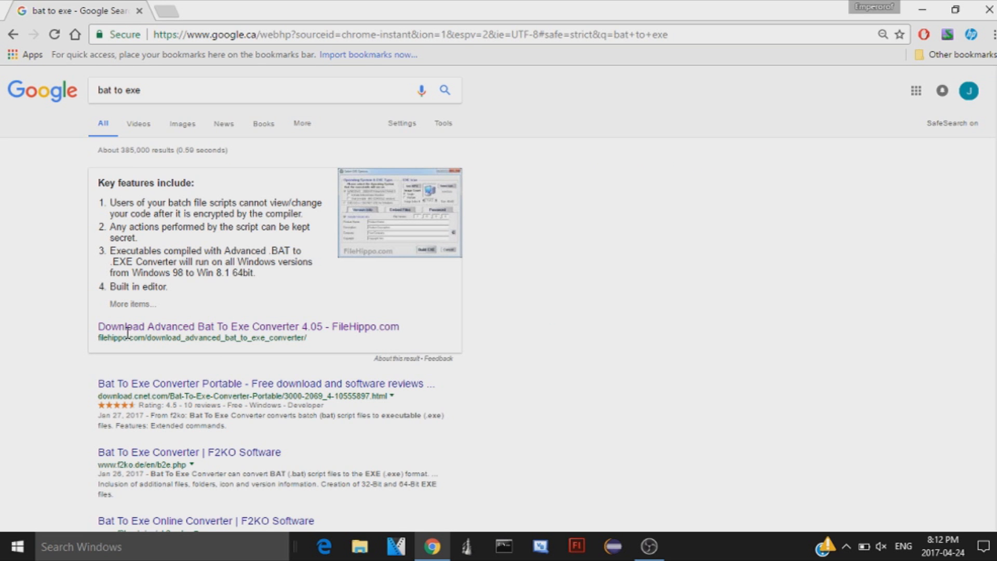
{"action": "left_click", "coordinate": [248, 326]}
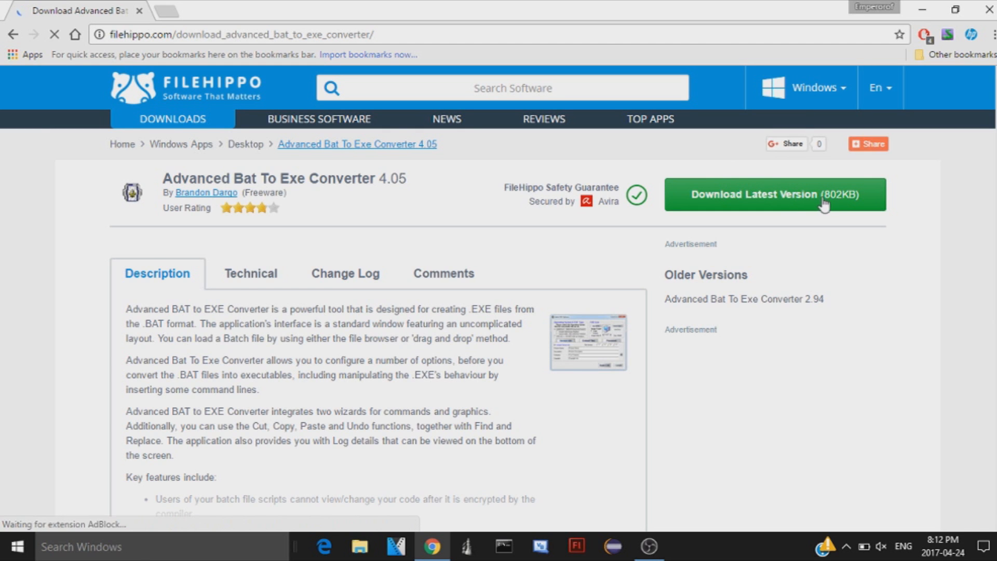
{"action": "left_click", "coordinate": [774, 194]}
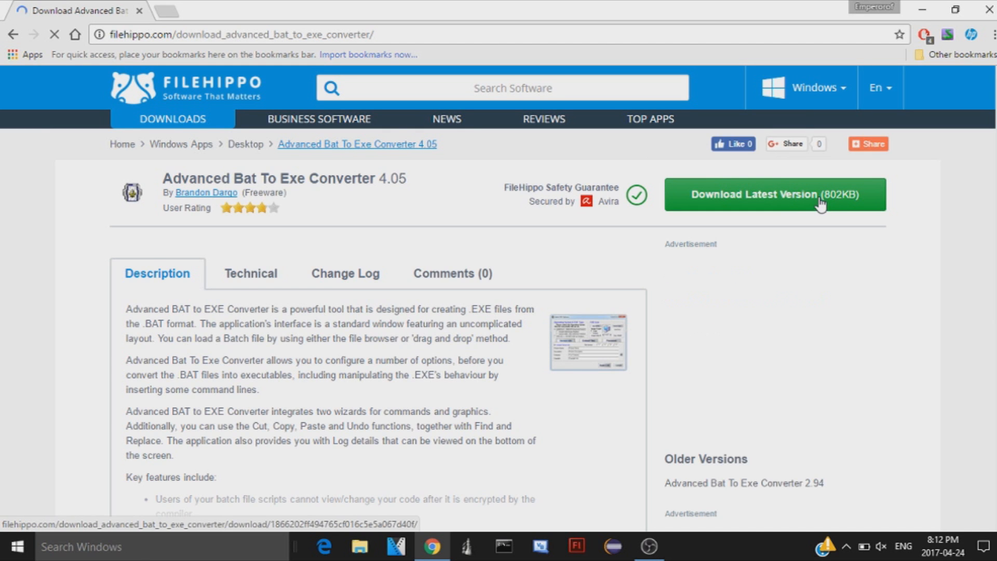
{"action": "left_click", "coordinate": [774, 194]}
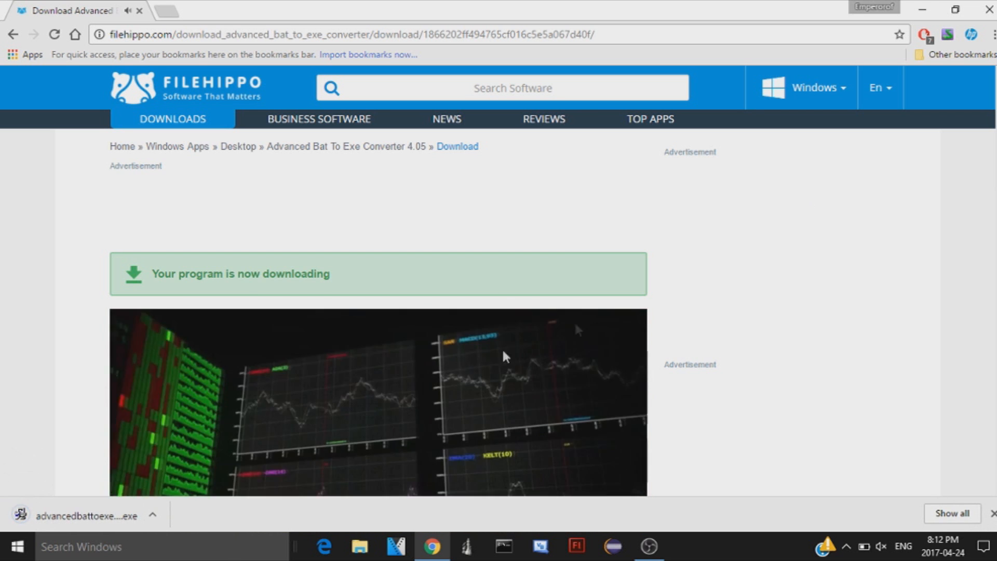
{"action": "mouse_move", "coordinate": [89, 515]}
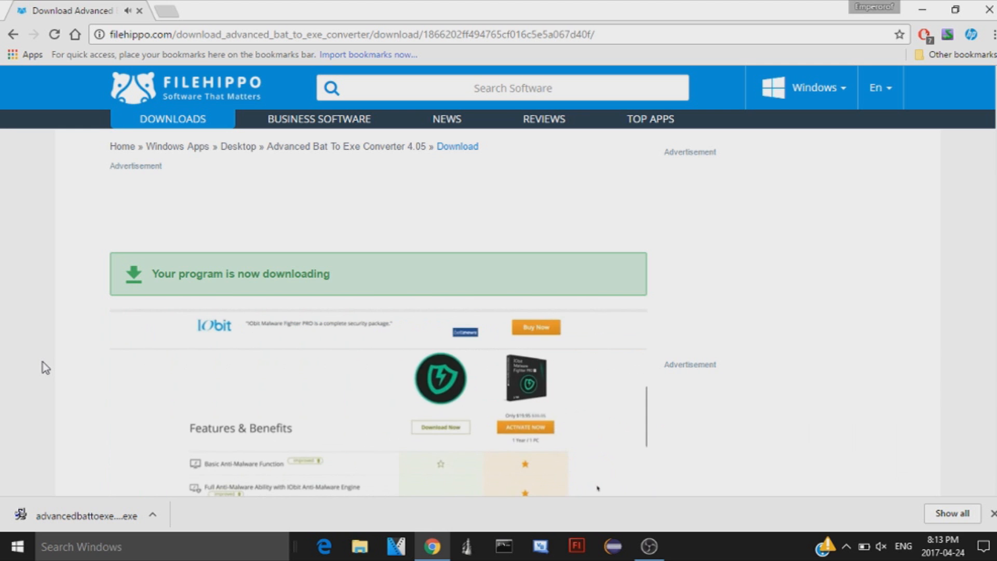
{"action": "scroll", "scroll_direction": "down", "scroll_amount": 3}
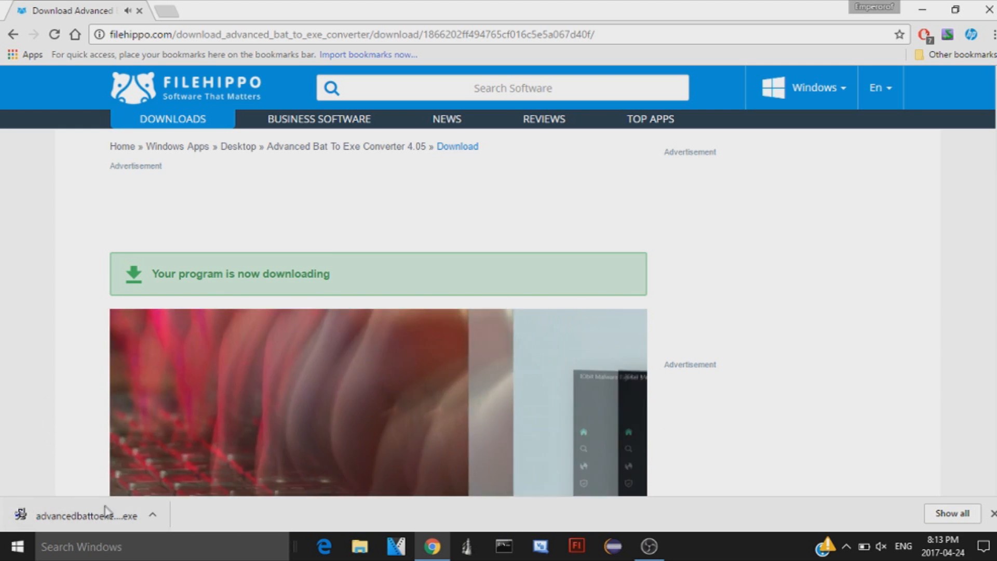
Run the downloaded installer, accept the default folder and dismiss the Application Installed notice
{"action": "double_click", "coordinate": [78, 523]}
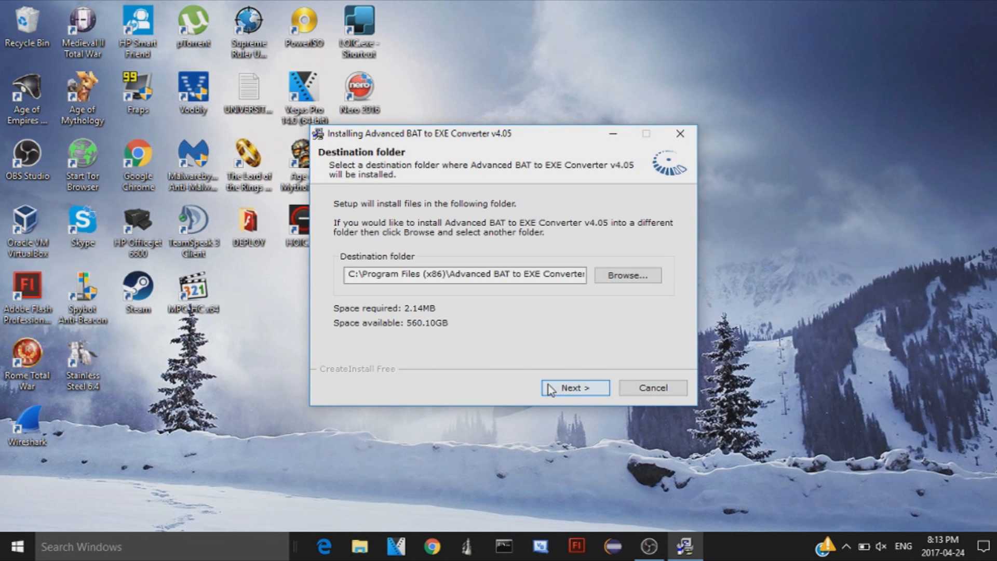
{"action": "left_click", "coordinate": [574, 388]}
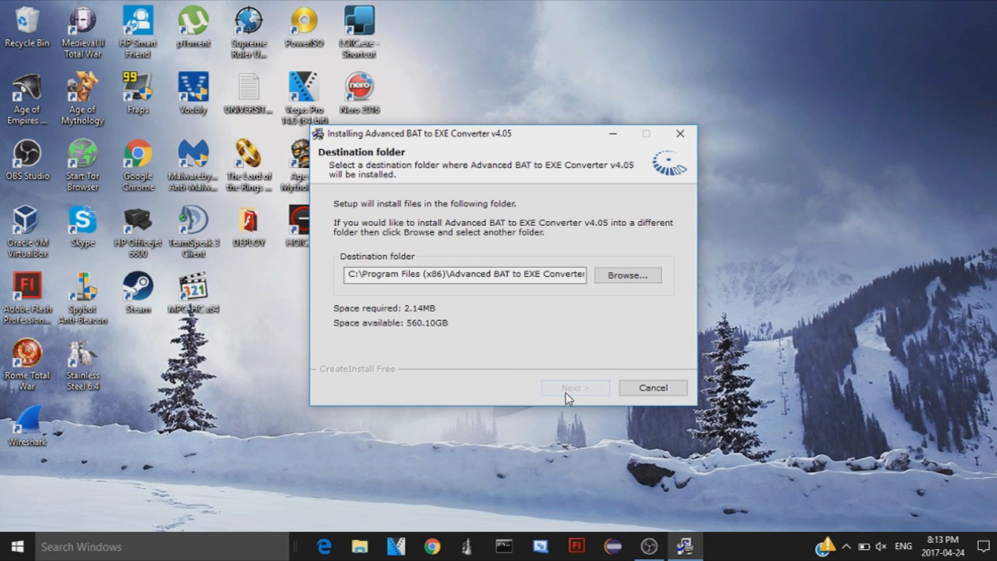
{"action": "left_click", "coordinate": [574, 387]}
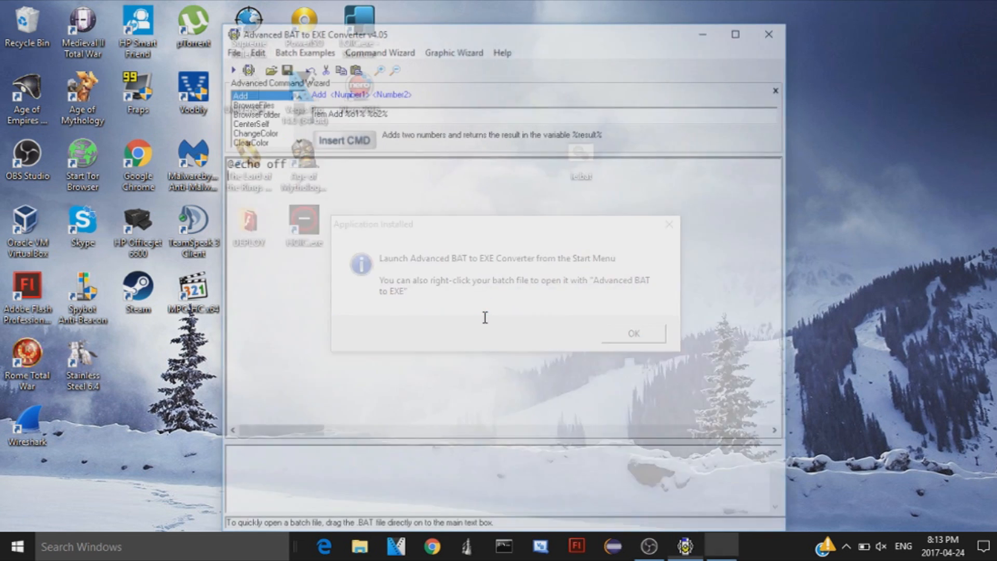
{"action": "left_click", "coordinate": [633, 333]}
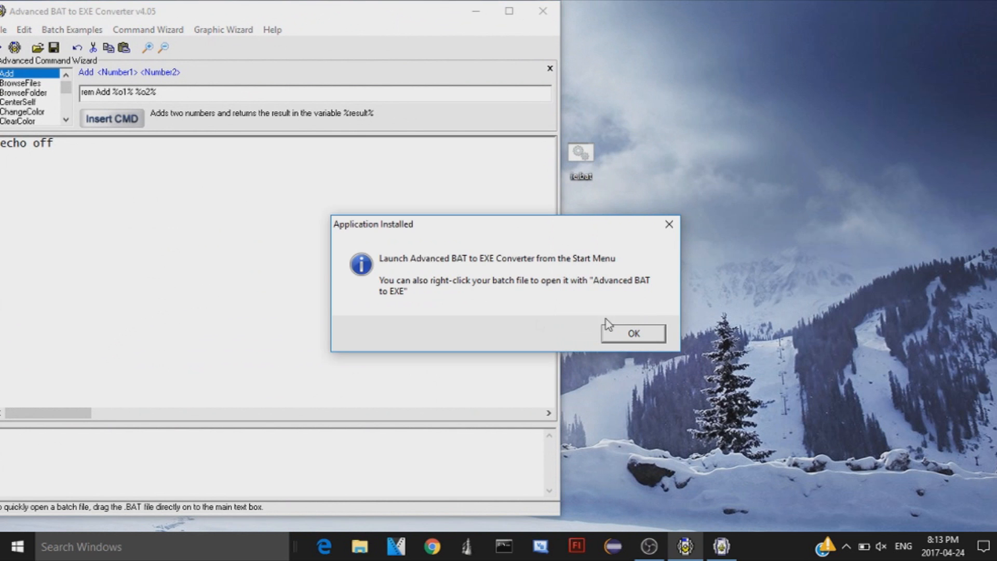
{"action": "mouse_move", "coordinate": [478, 273]}
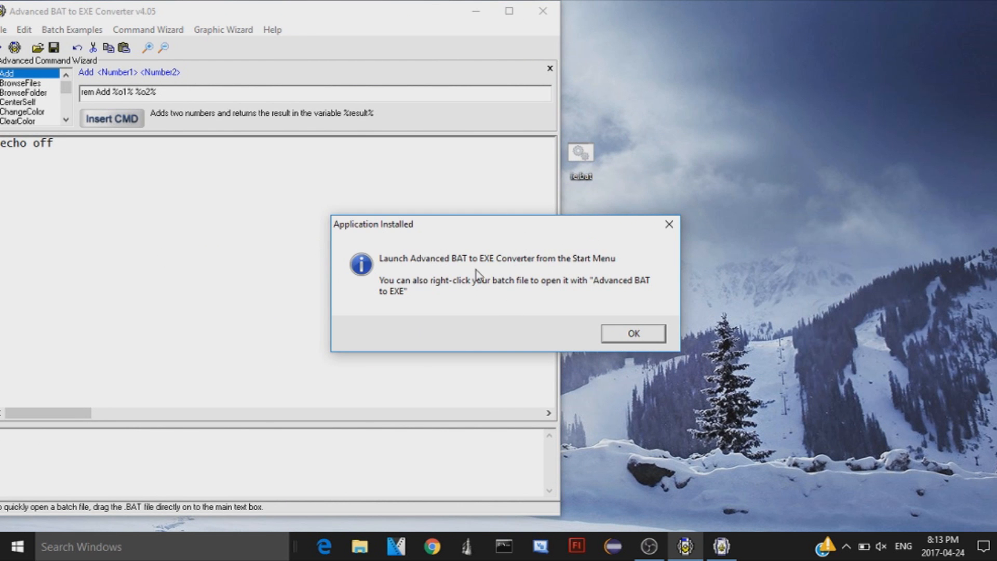
{"action": "mouse_move", "coordinate": [644, 335]}
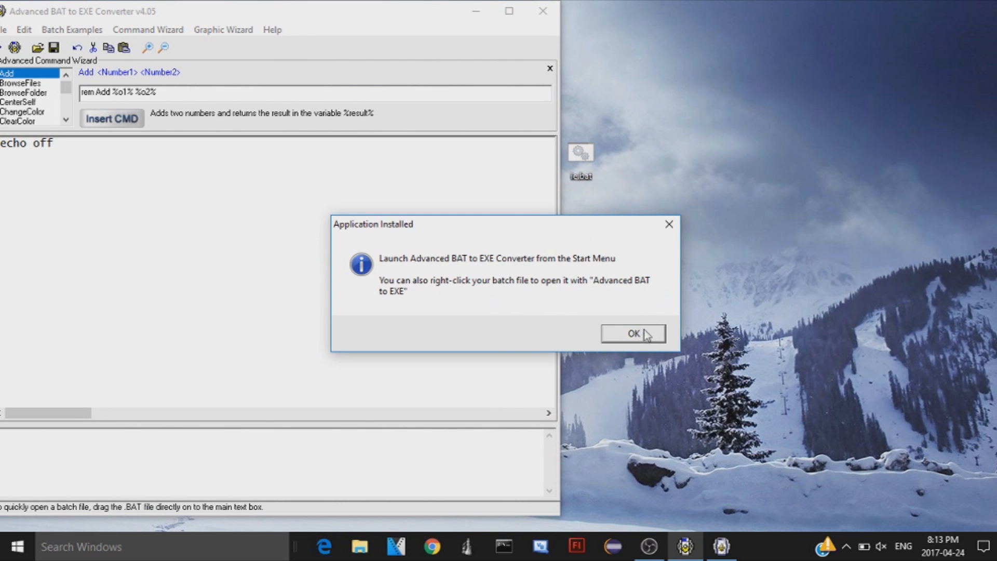
{"action": "left_click", "coordinate": [632, 333]}
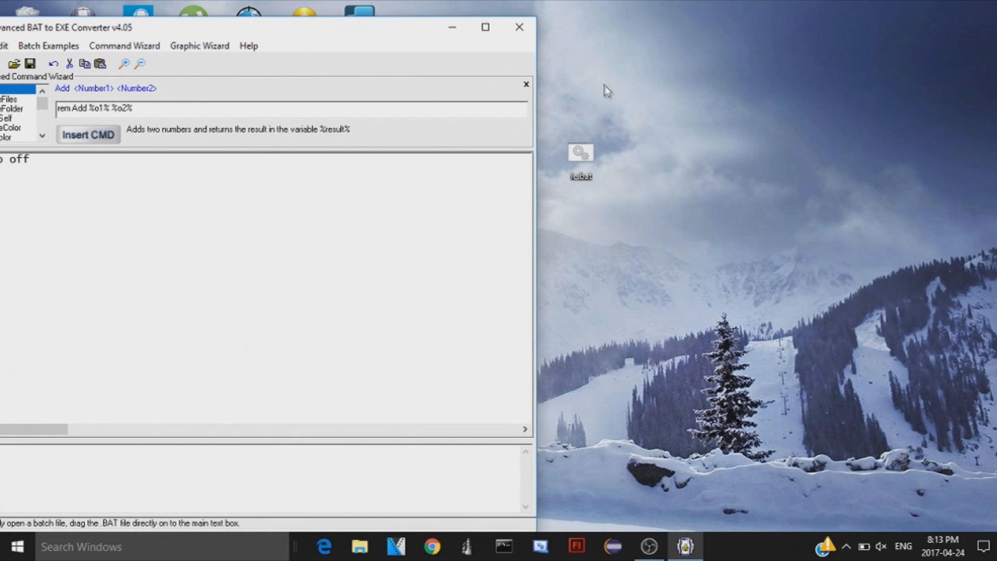
Drag the converter window fully onto the screen and select ie.bat on the desktop
{"action": "left_click_drag", "start_coordinate": [580, 159], "coordinate": [803, 227]}
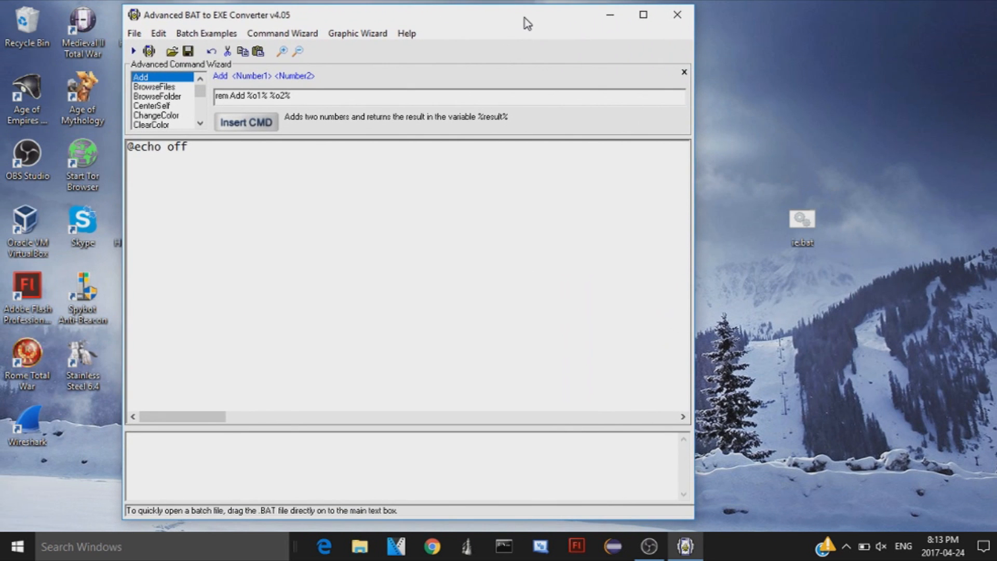
{"action": "left_click", "coordinate": [802, 219]}
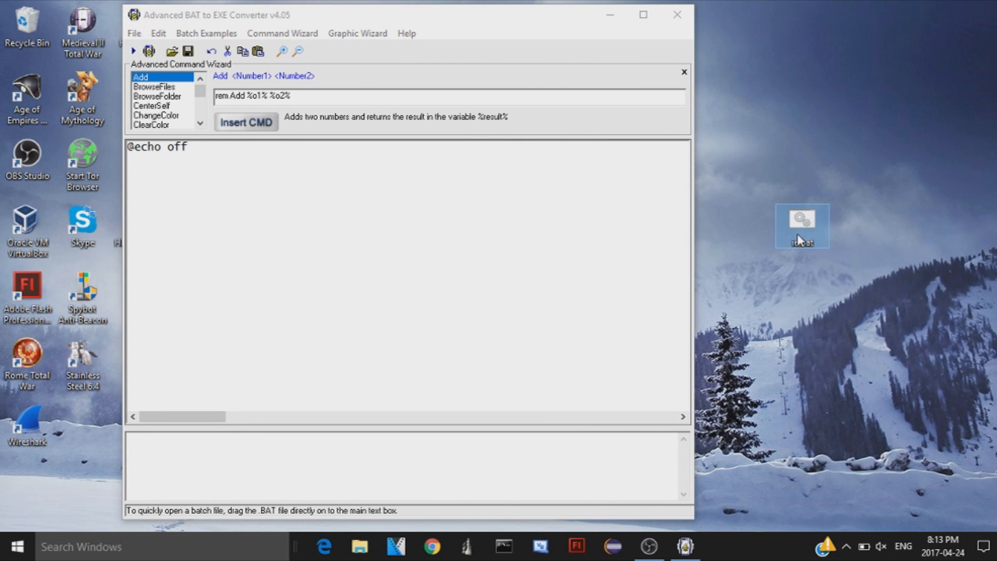
{"action": "mouse_move", "coordinate": [801, 228]}
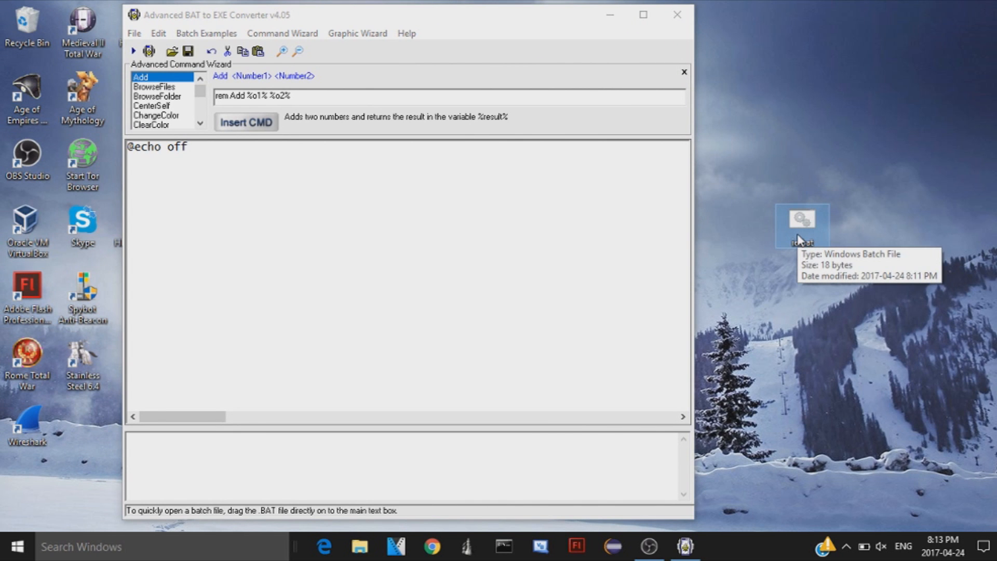
{"action": "right_click", "coordinate": [802, 225]}
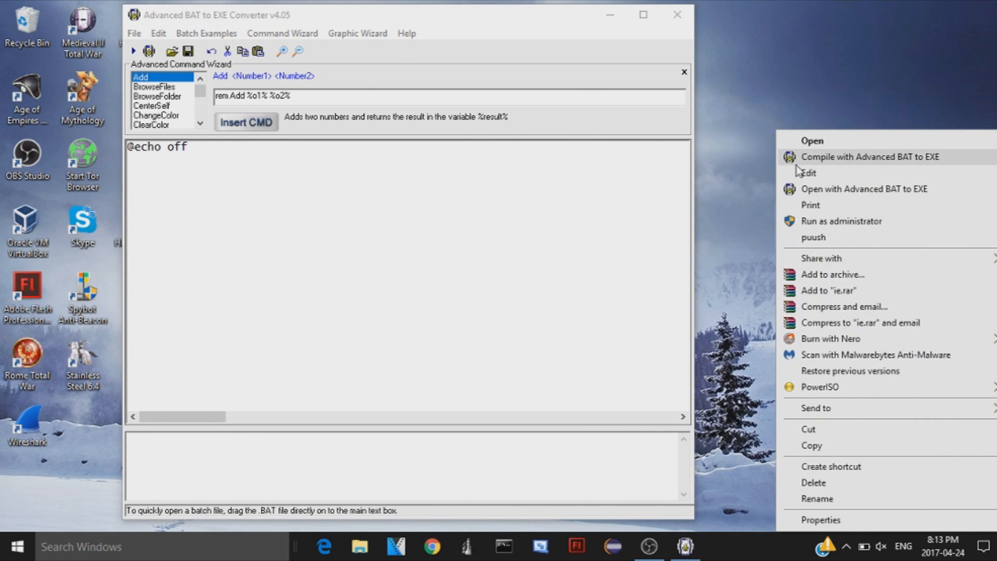
{"action": "left_click", "coordinate": [808, 173]}
{"action": "type", "text": "start iexplore.exe"}
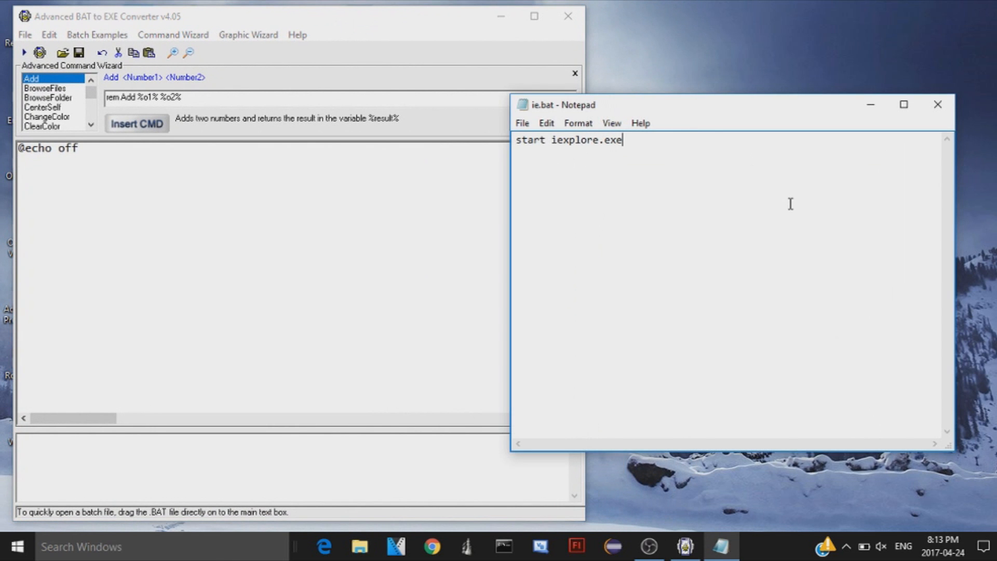
{"action": "mouse_move", "coordinate": [705, 167]}
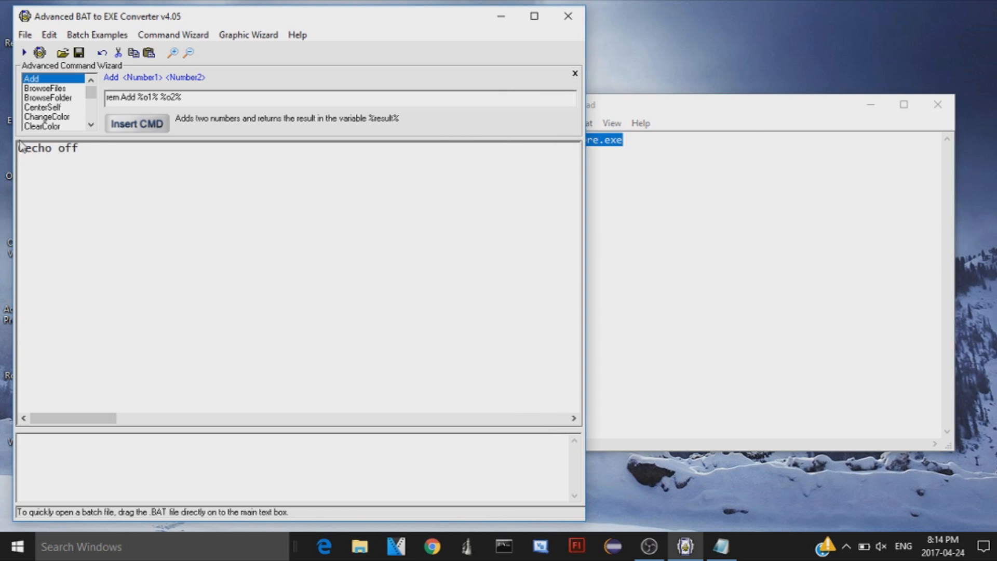
{"action": "type", "text": "start iexplore.exe"}
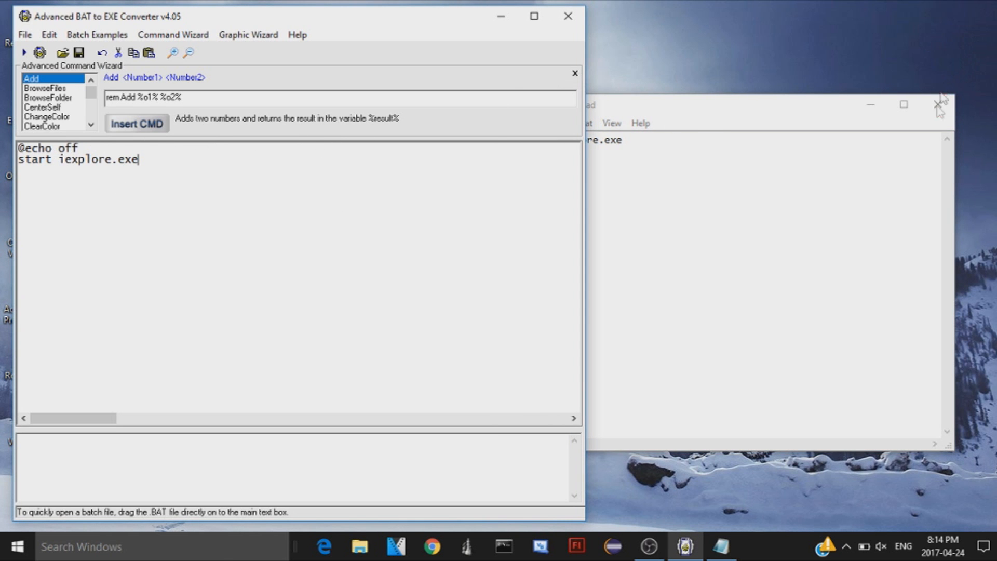
{"action": "left_click", "coordinate": [940, 104]}
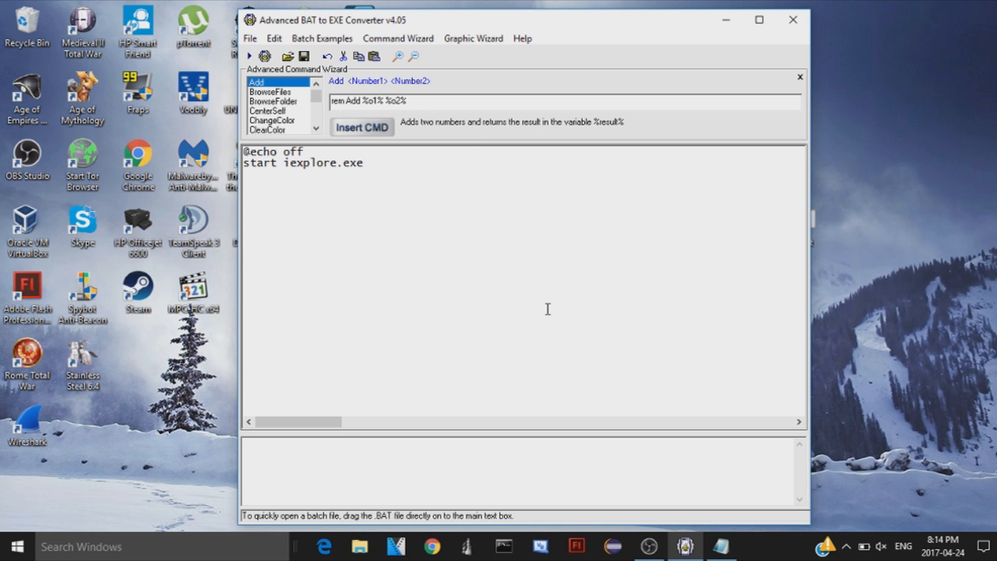
{"action": "type", "text": "d"}
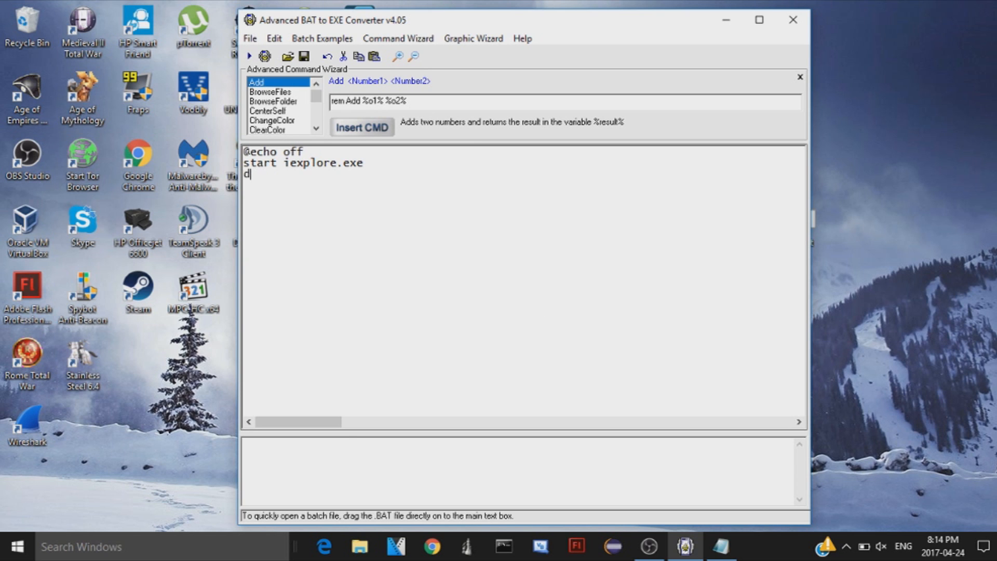
{"action": "key", "text": "backspace"}
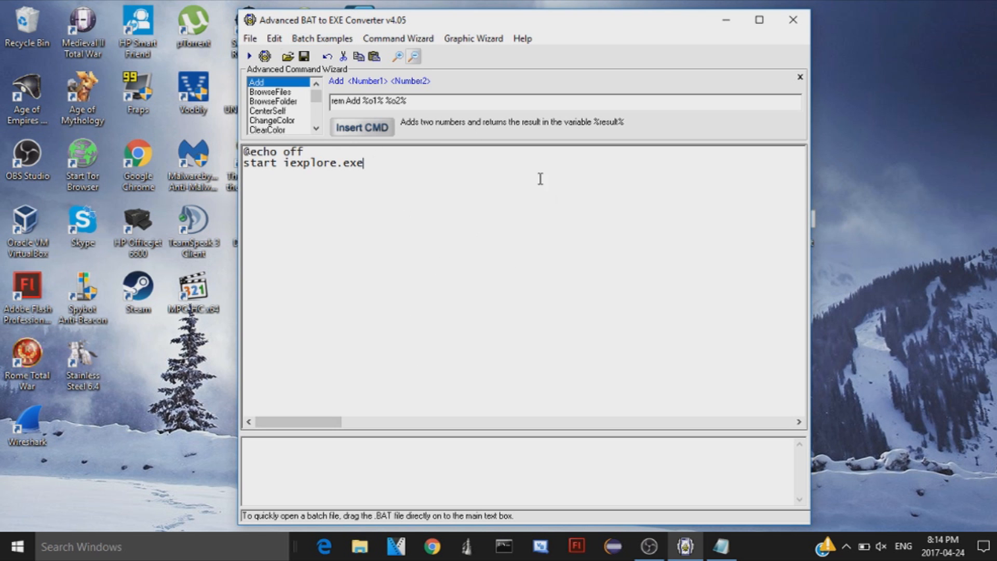
Choose Build EXE... from the File menu to reach the Select EXE Options dialog
{"action": "left_click", "coordinate": [249, 38]}
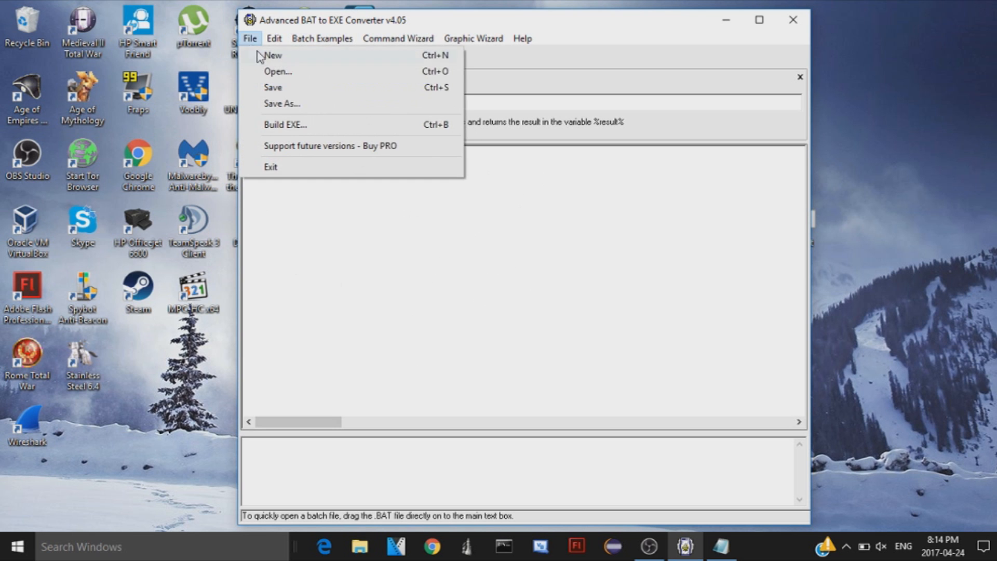
{"action": "left_click", "coordinate": [285, 125]}
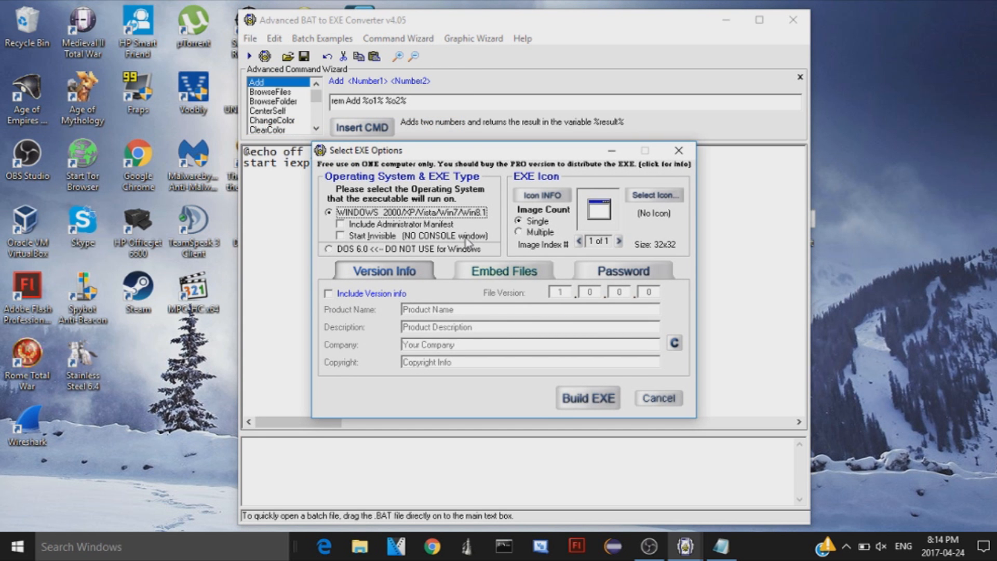
{"action": "mouse_move", "coordinate": [514, 239]}
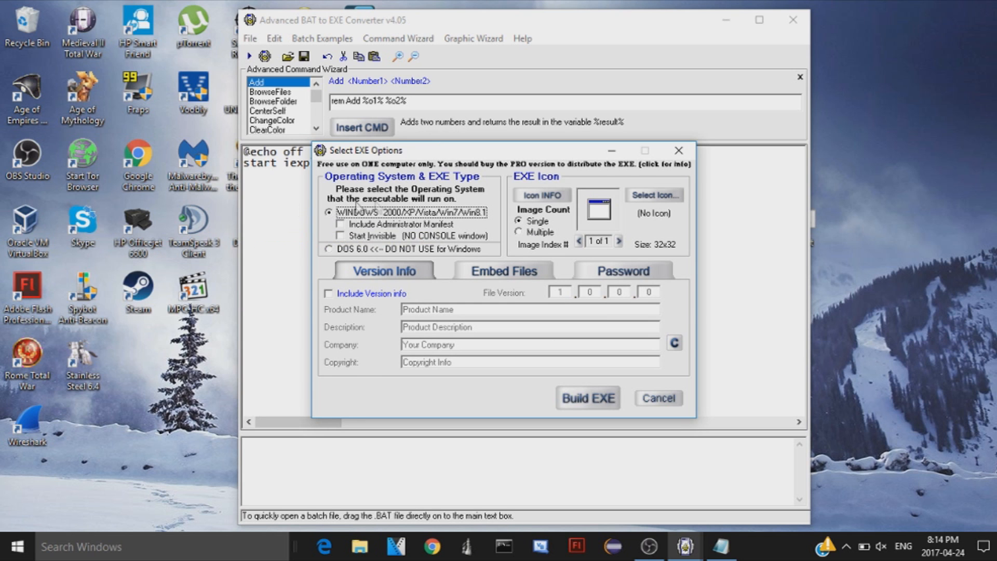
{"action": "mouse_move", "coordinate": [488, 212]}
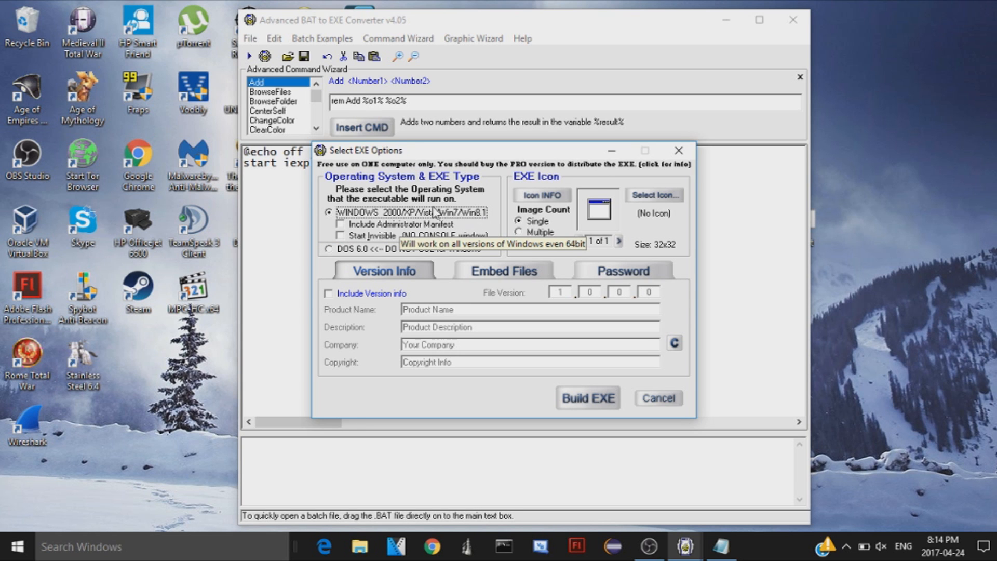
{"action": "mouse_move", "coordinate": [530, 218]}
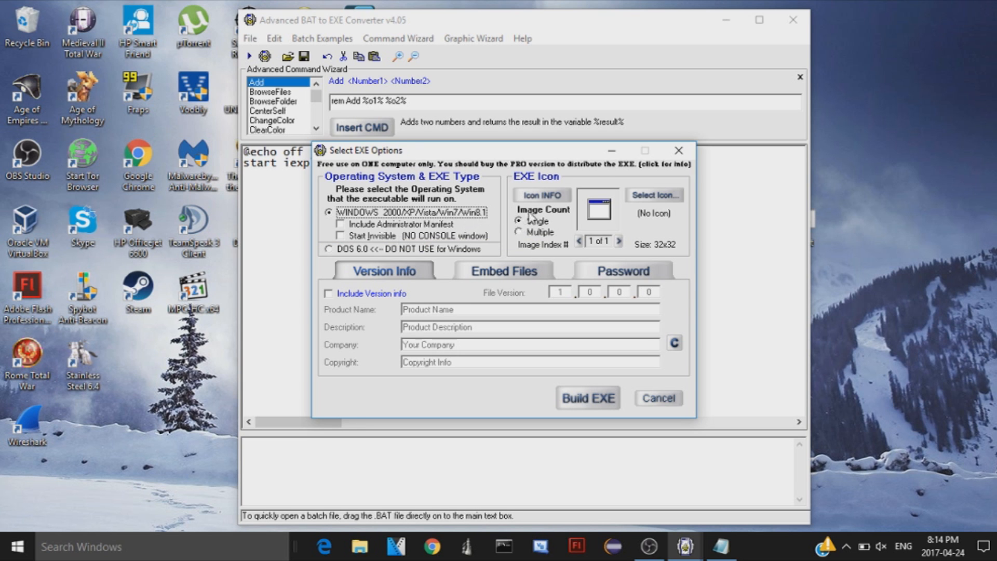
{"action": "mouse_move", "coordinate": [446, 210]}
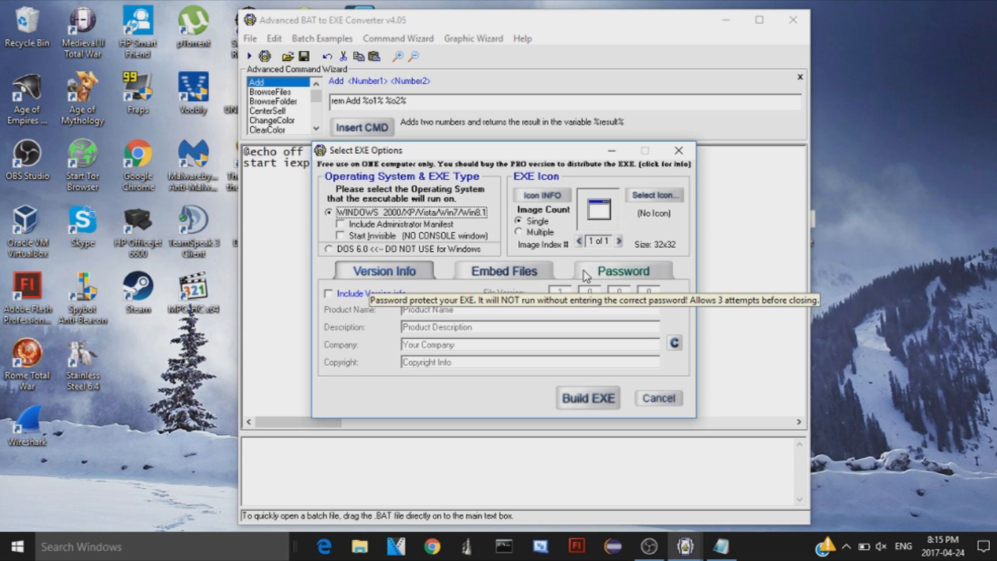
{"action": "left_click", "coordinate": [622, 270]}
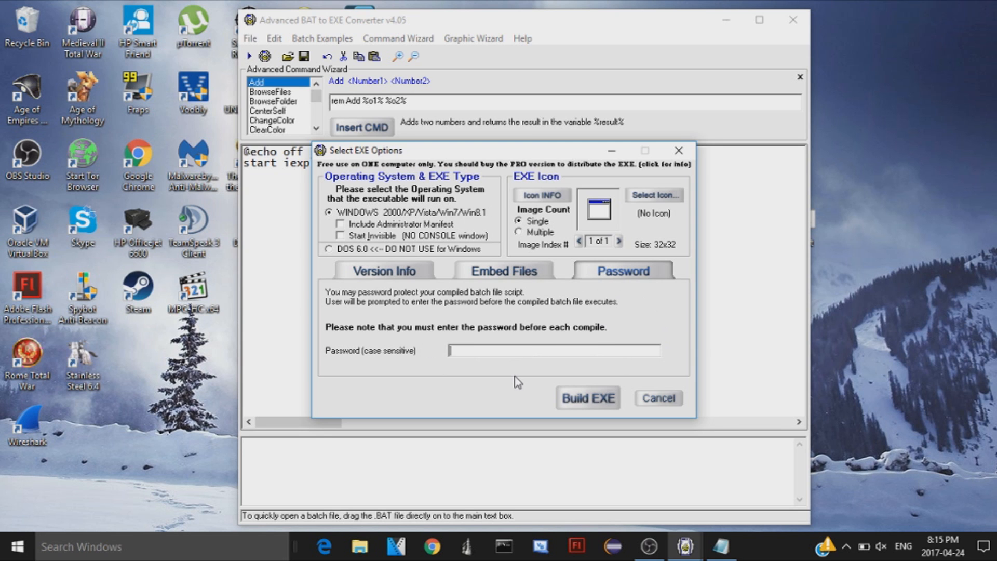
{"action": "type", "text": "123"}
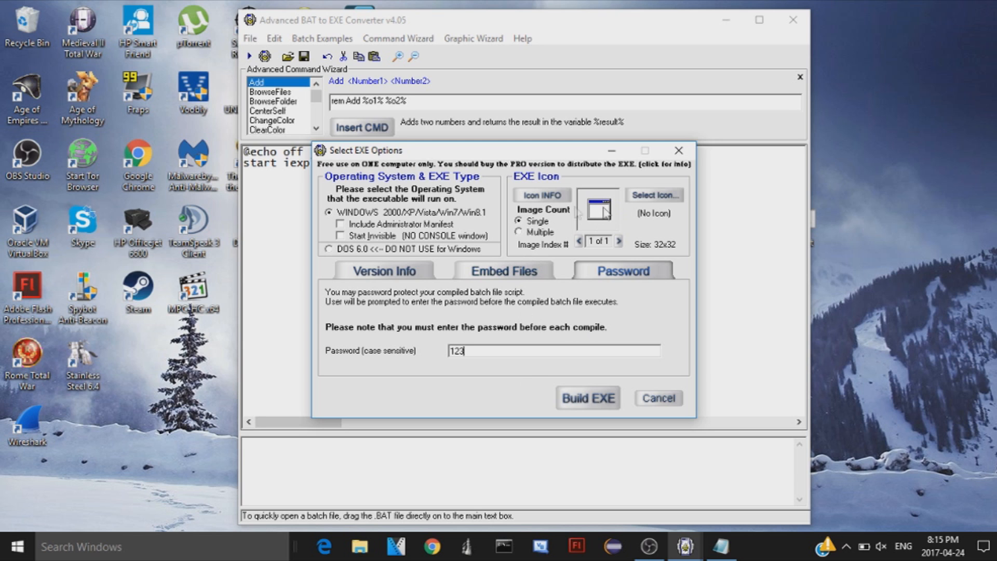
{"action": "mouse_move", "coordinate": [526, 363]}
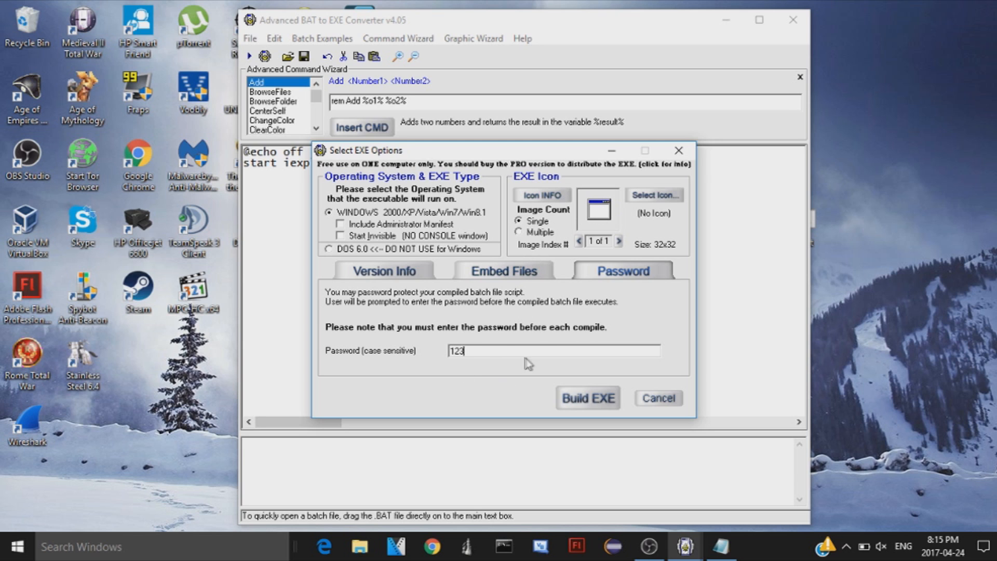
{"action": "mouse_move", "coordinate": [575, 257]}
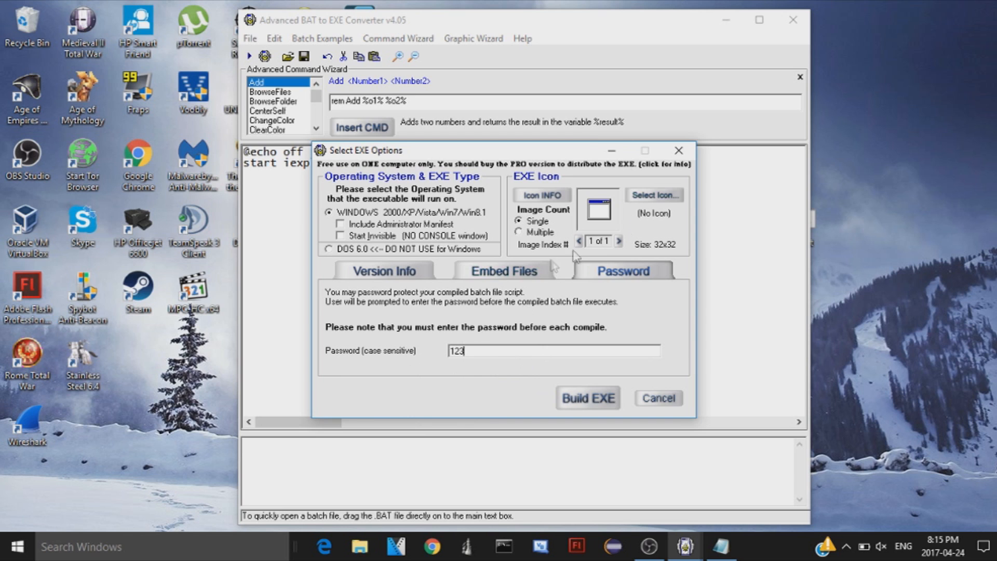
{"action": "left_click", "coordinate": [382, 270]}
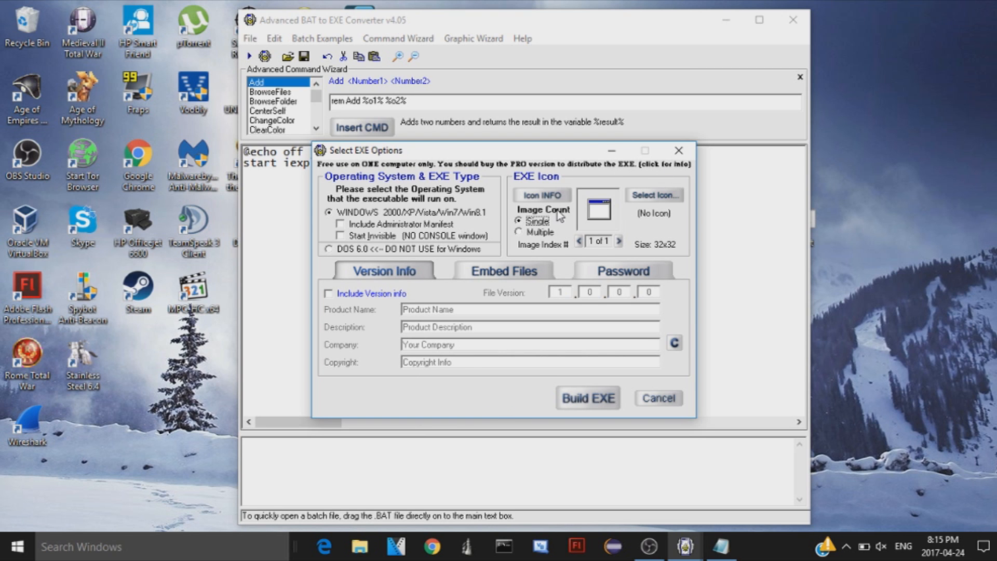
{"action": "mouse_move", "coordinate": [432, 552]}
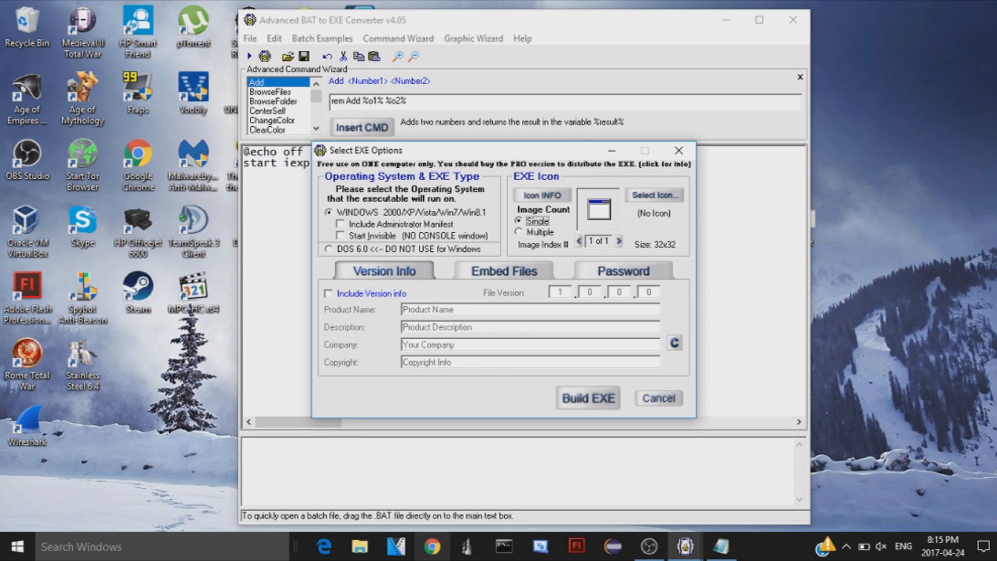
{"action": "mouse_move", "coordinate": [432, 546]}
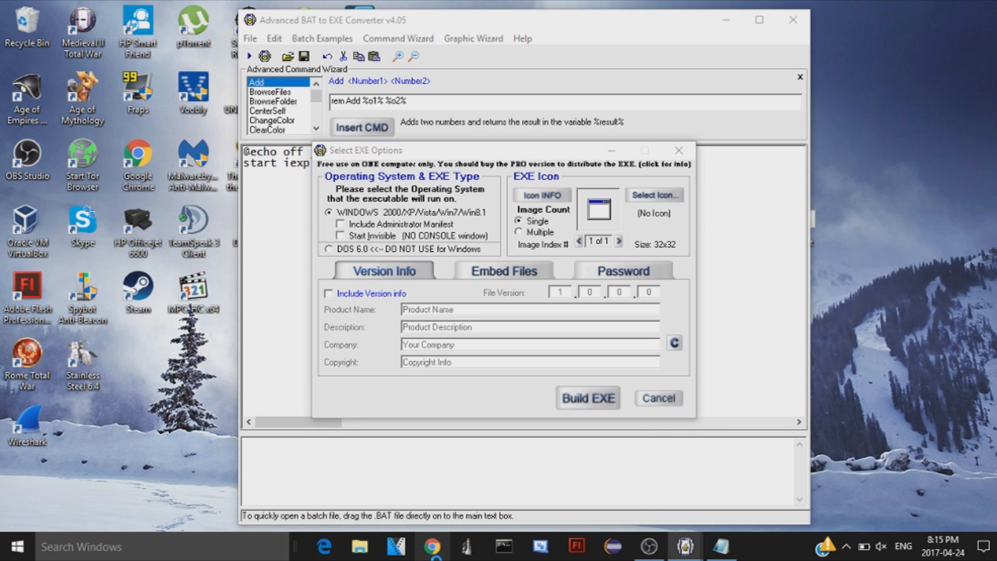
In Chrome, search Google for the gta5 icon suggestion, then for 'ico files'
{"action": "left_click", "coordinate": [432, 552]}
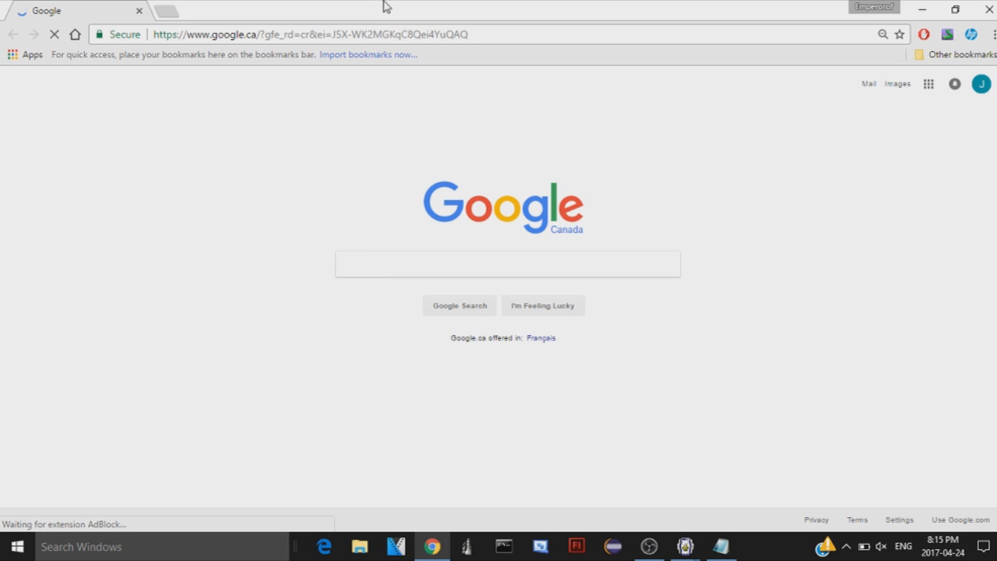
{"action": "left_click", "coordinate": [308, 34]}
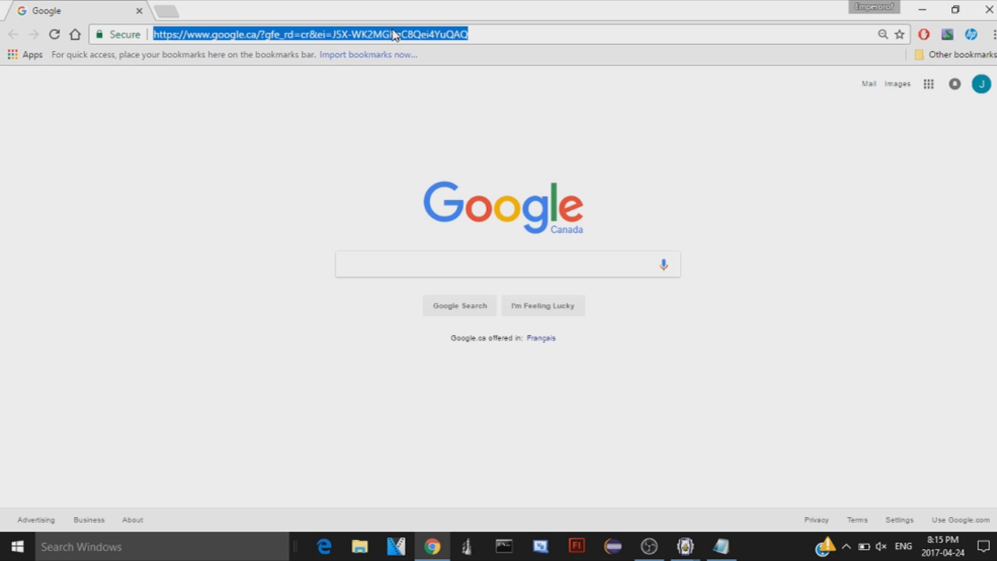
{"action": "type", "text": "gta"}
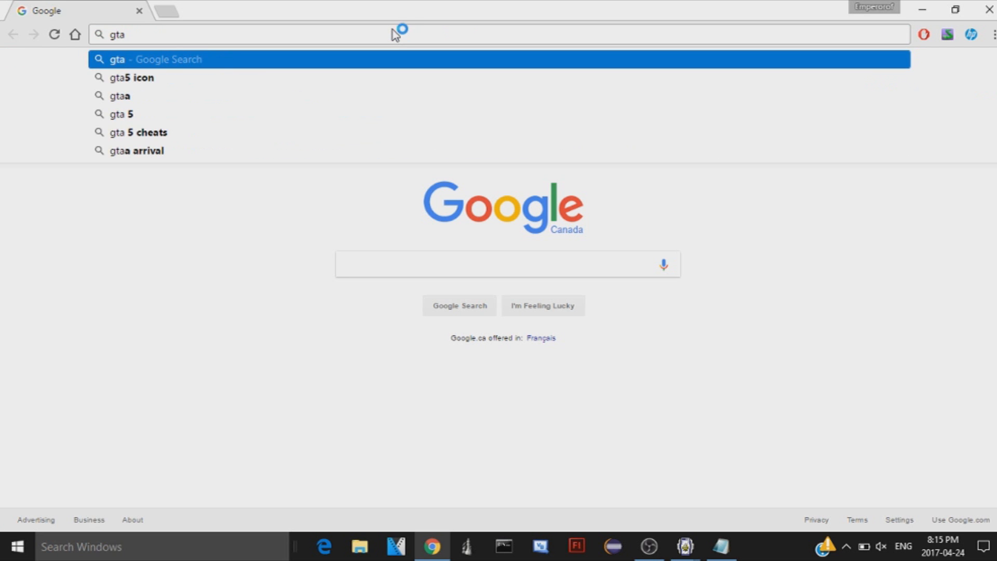
{"action": "left_click", "coordinate": [133, 77]}
{"action": "type", "text": "ico"}
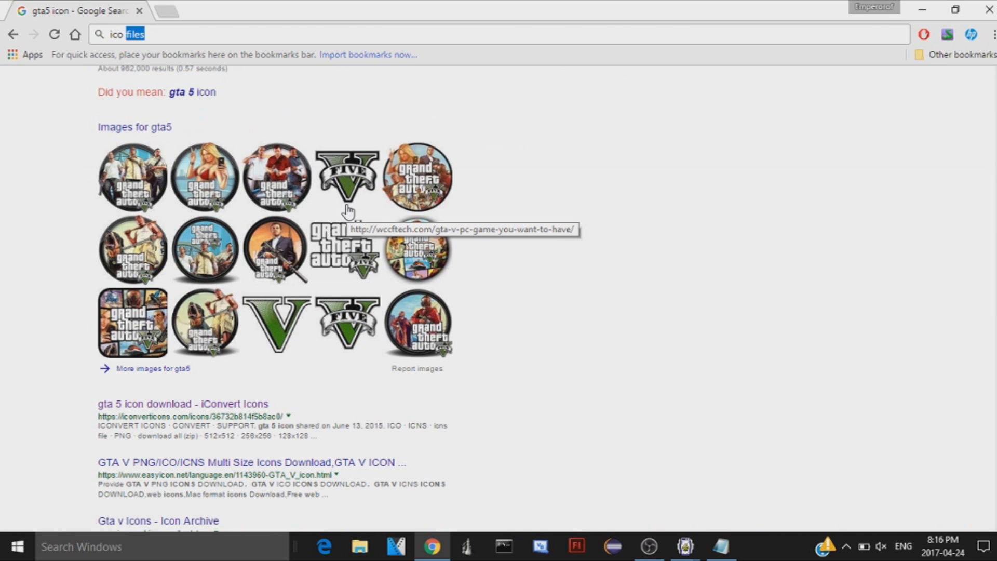
{"action": "key", "text": "Enter"}
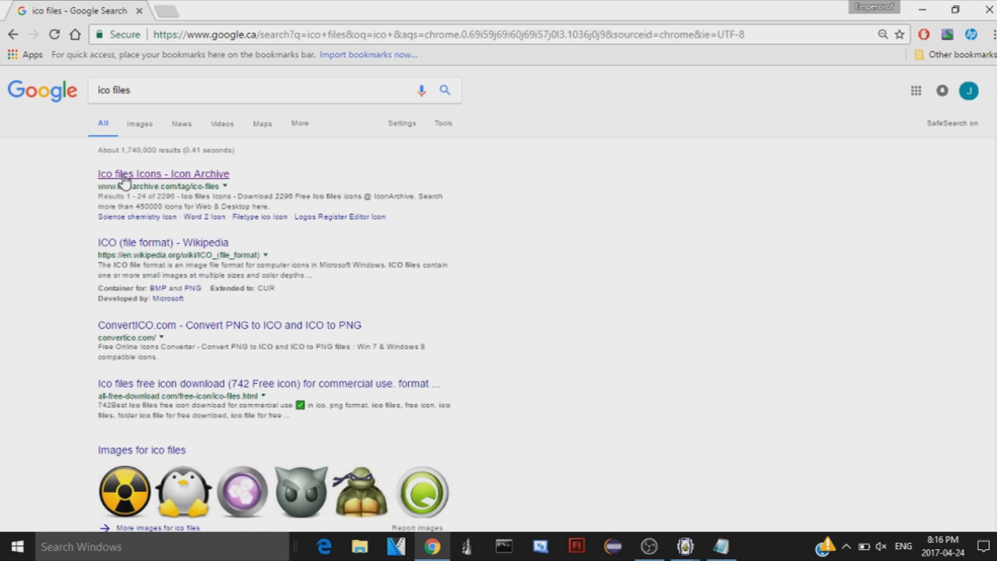
{"action": "mouse_move", "coordinate": [162, 173]}
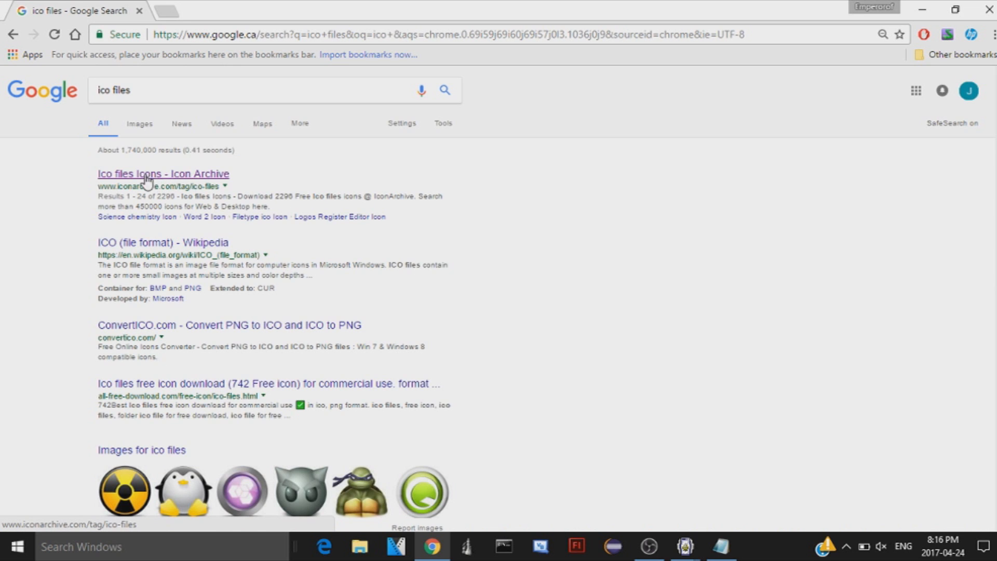
Open the Icon Archive result and search the site for 'money' icons
{"action": "left_click", "coordinate": [162, 174]}
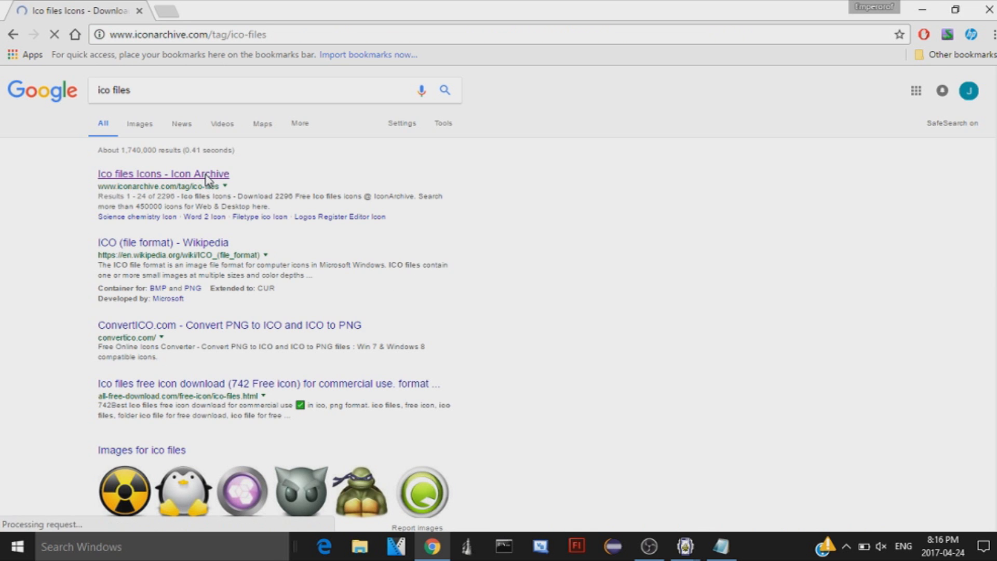
{"action": "left_click", "coordinate": [162, 174]}
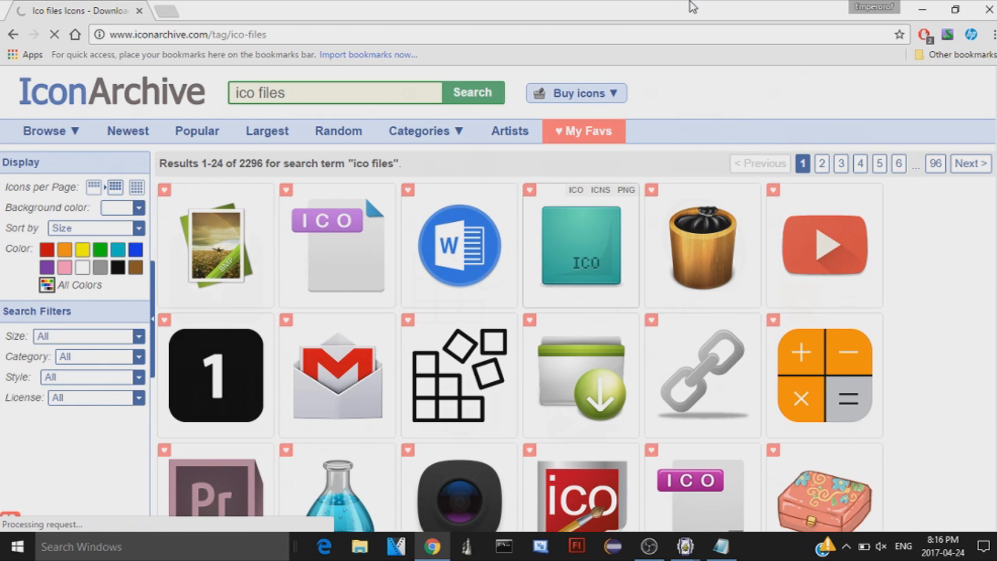
{"action": "scroll", "scroll_direction": "down", "scroll_amount": 3}
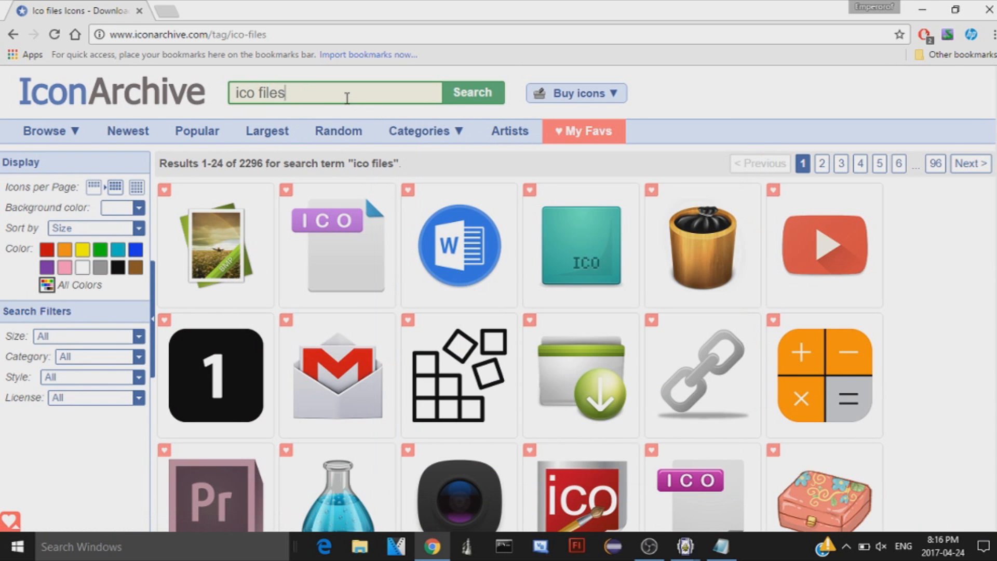
{"action": "type", "text": "money"}
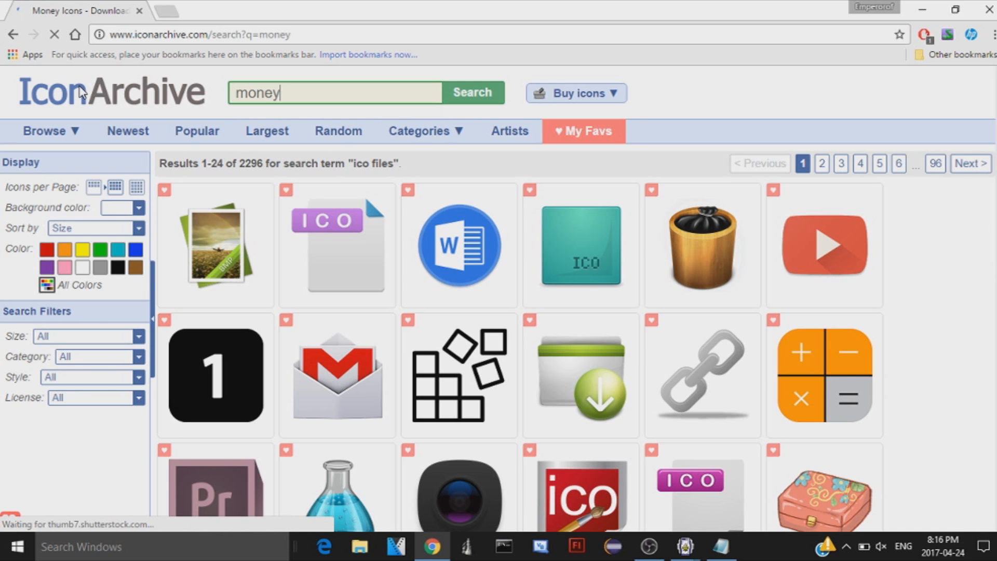
{"action": "left_click", "coordinate": [472, 92]}
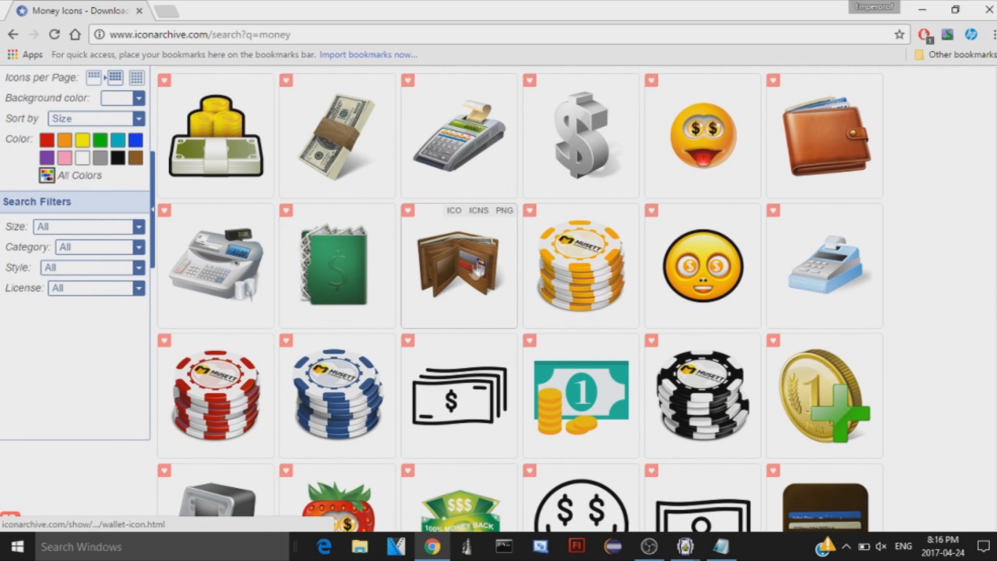
{"action": "mouse_move", "coordinate": [408, 299]}
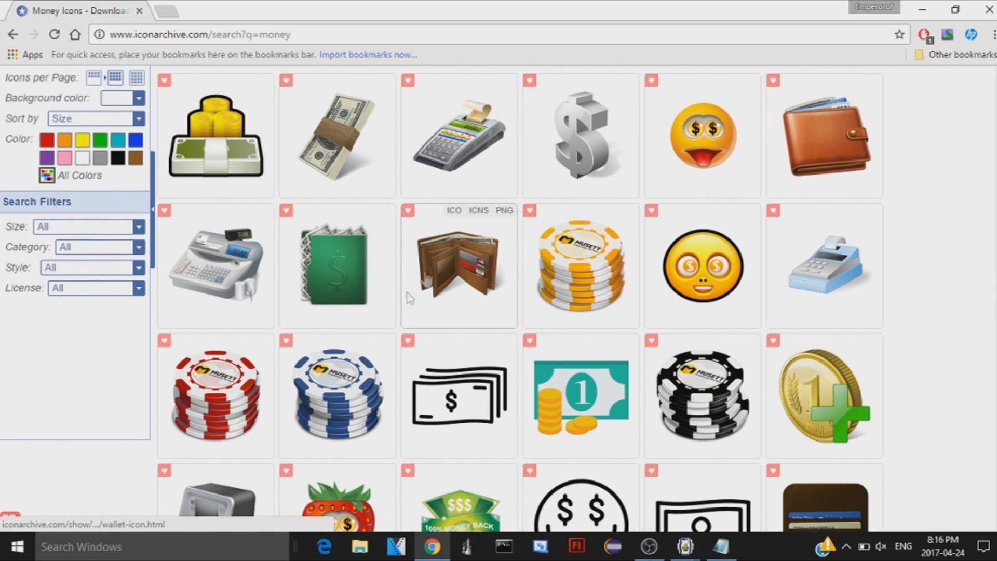
{"action": "scroll", "scroll_direction": "down", "scroll_amount": 3}
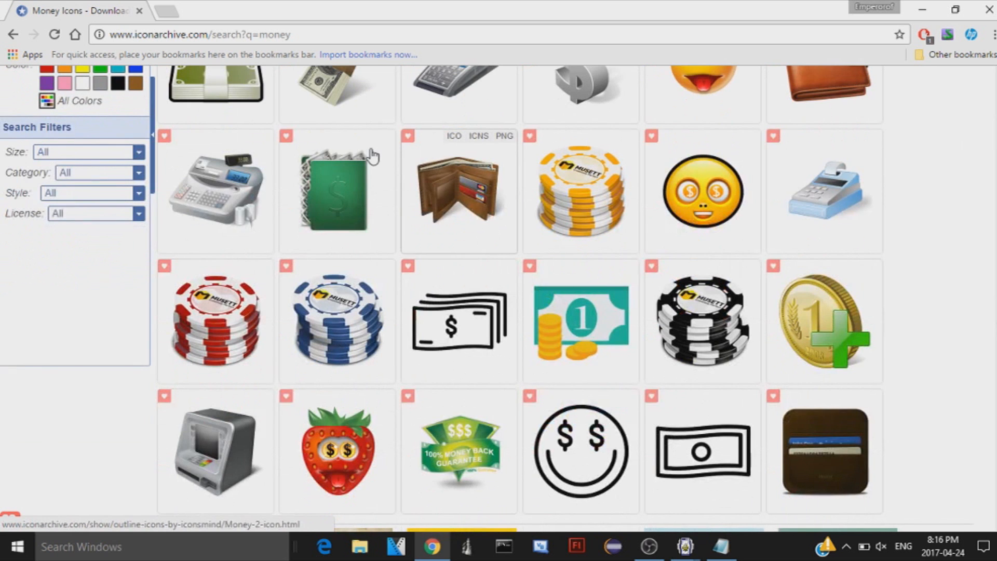
{"action": "mouse_move", "coordinate": [504, 234]}
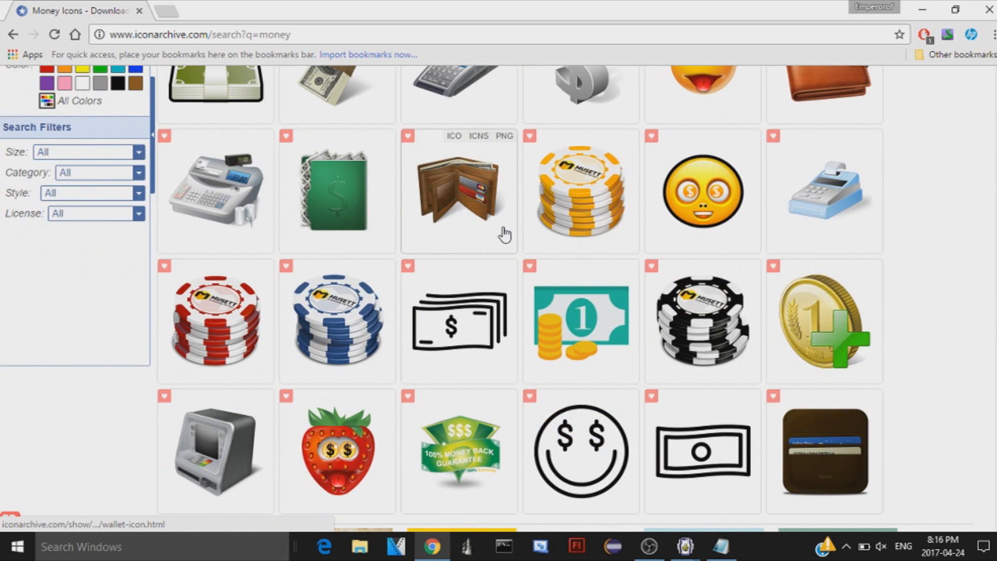
{"action": "scroll", "scroll_direction": "up", "scroll_amount": 3}
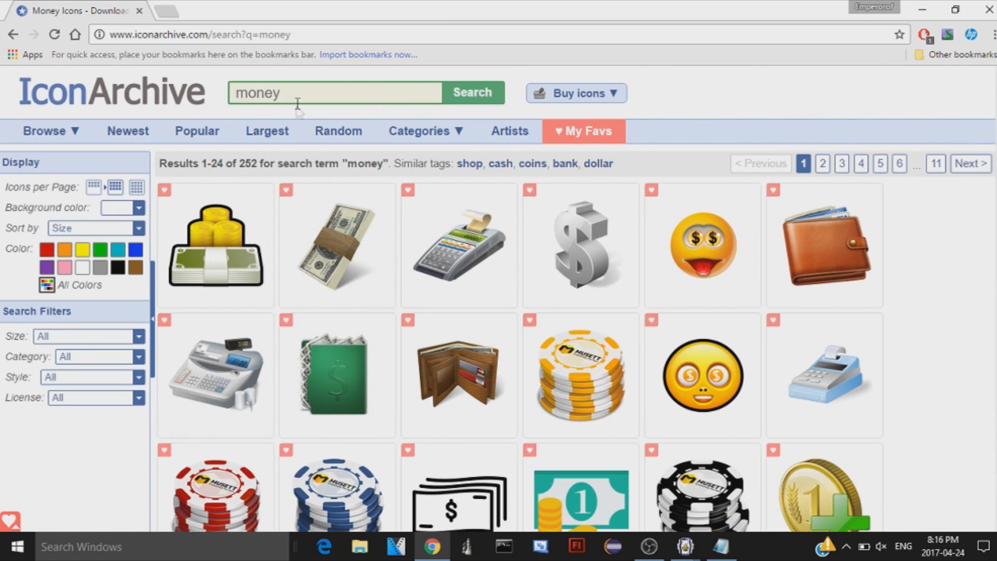
Search Icon Archive for 'gta 5' and open the GTA Episodes from Liberty City icon
{"action": "type", "text": "gta 5"}
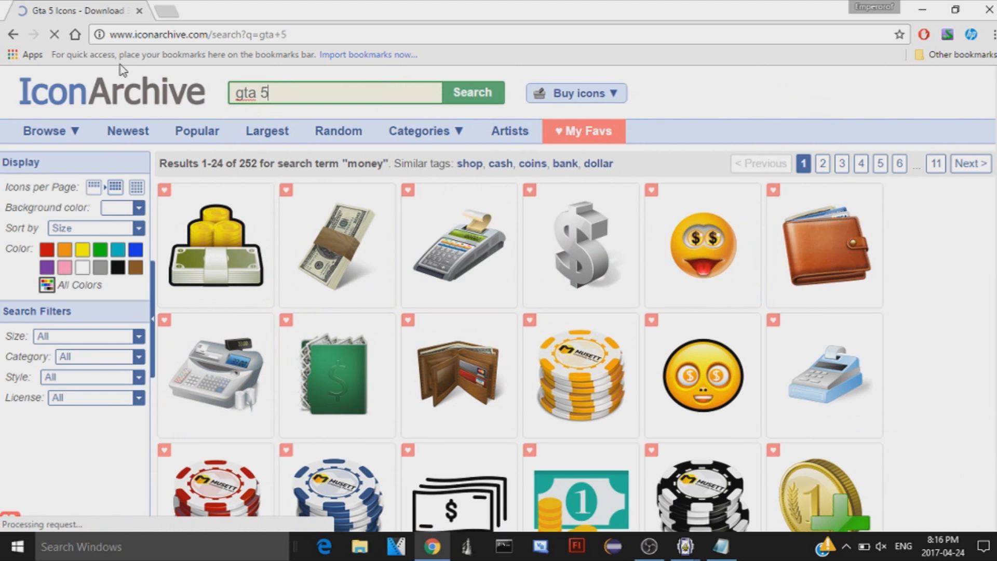
{"action": "left_click", "coordinate": [471, 93]}
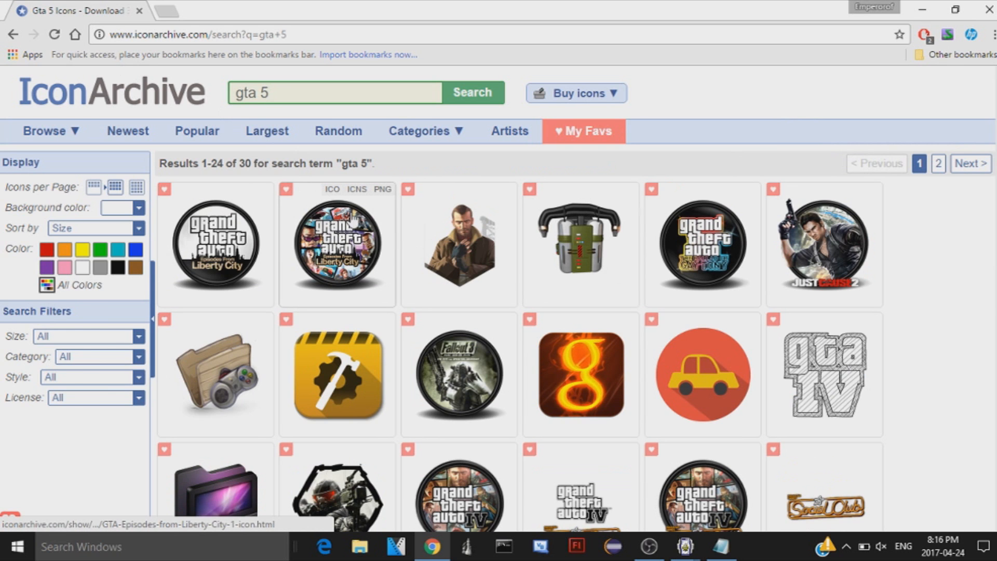
{"action": "left_click", "coordinate": [337, 249]}
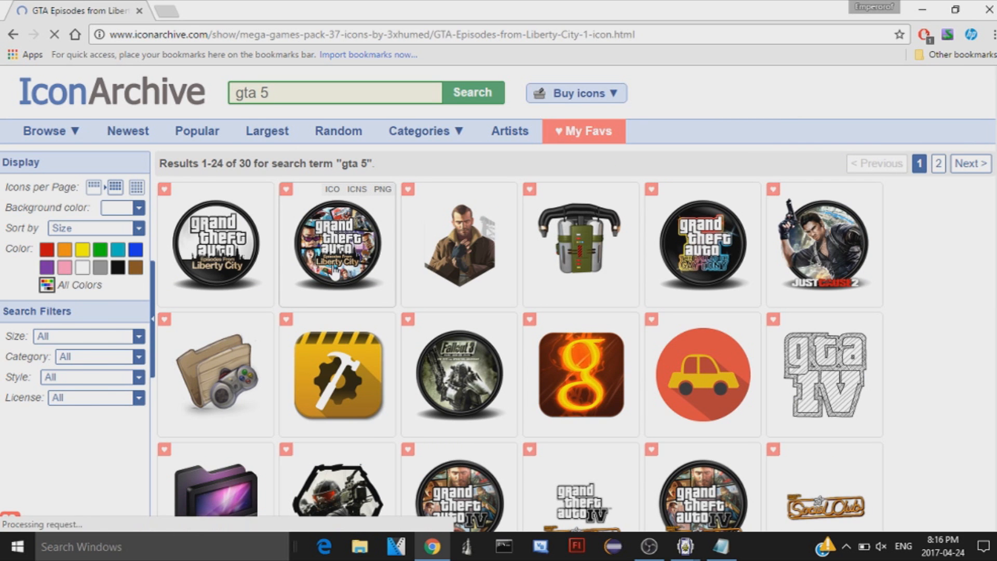
Download the GTA Episodes from Liberty City icon as an .ico file and return to the converter
{"action": "left_click", "coordinate": [337, 245]}
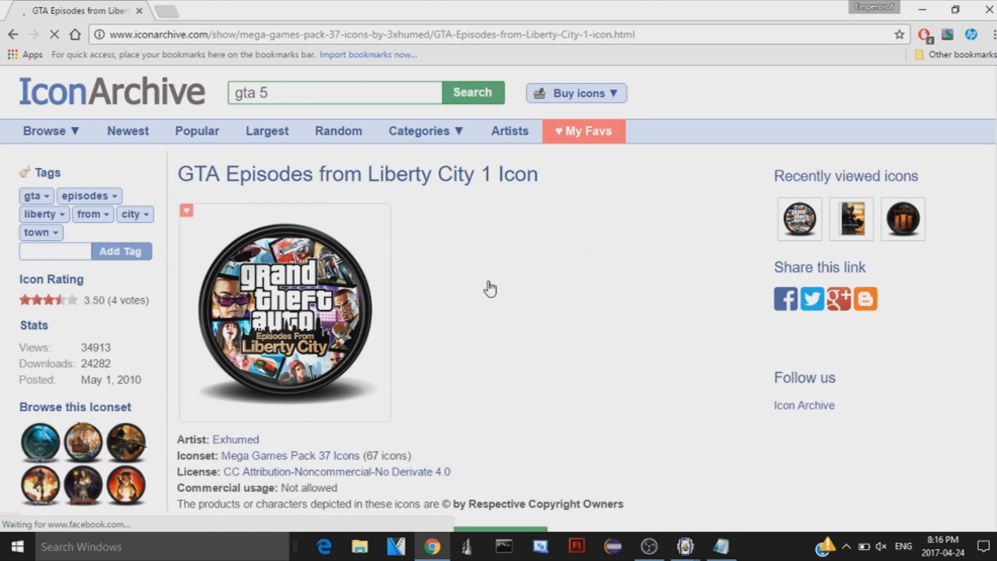
{"action": "scroll", "scroll_direction": "down", "scroll_amount": 3}
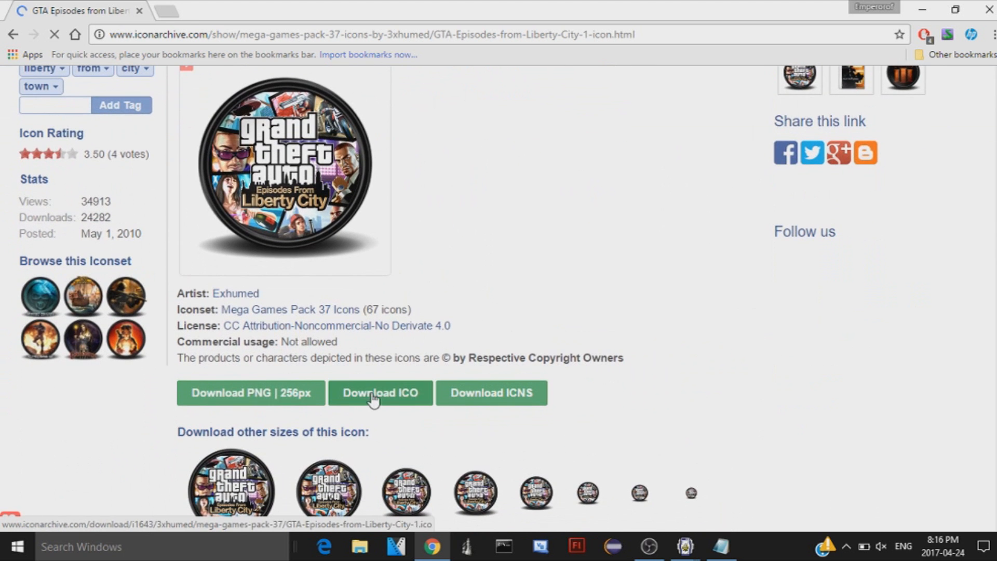
{"action": "mouse_move", "coordinate": [250, 393]}
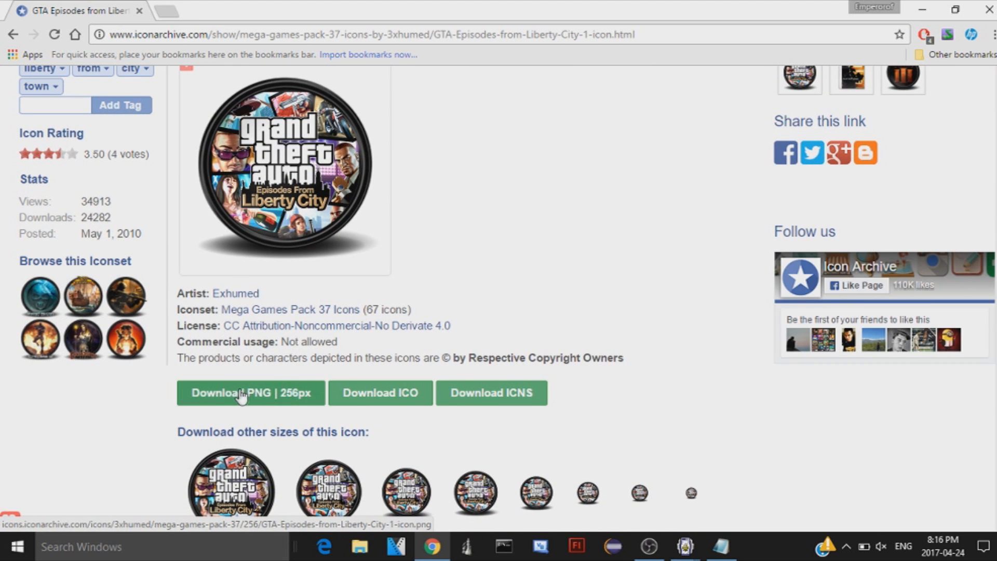
{"action": "mouse_move", "coordinate": [273, 412]}
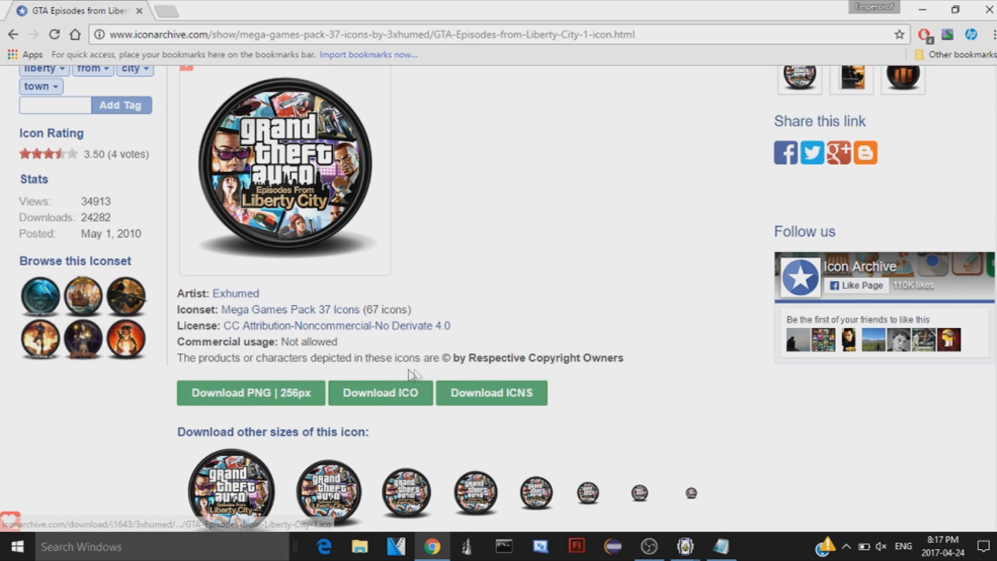
{"action": "mouse_move", "coordinate": [380, 393]}
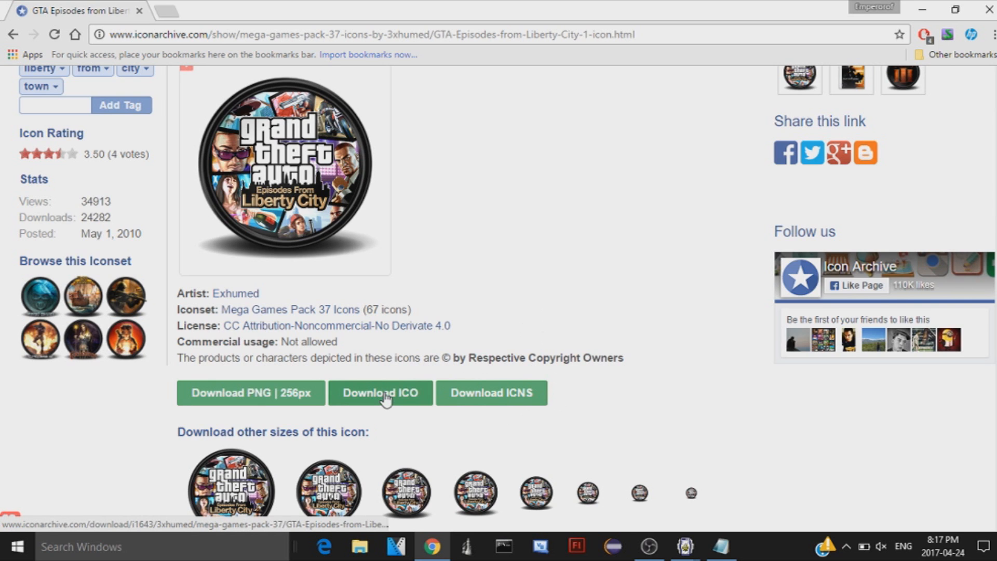
{"action": "left_click", "coordinate": [380, 393]}
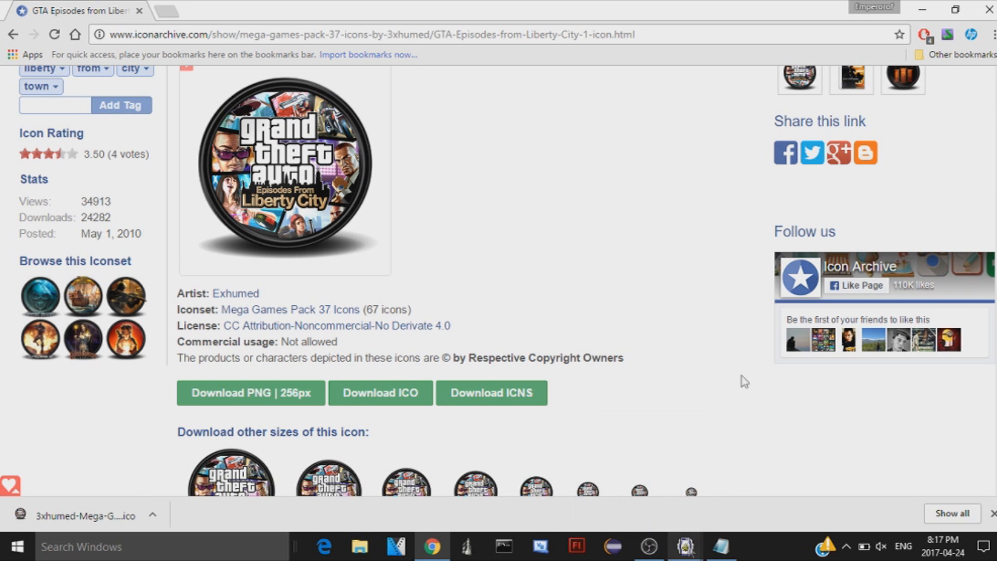
{"action": "left_click", "coordinate": [685, 550]}
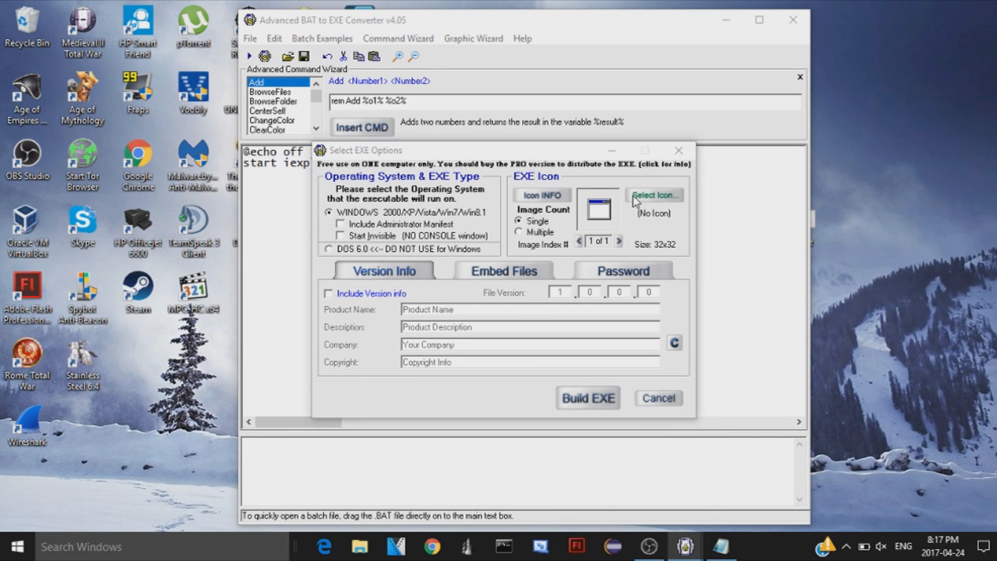
Assign the downloaded GTA Episodes .ico file as the executable's icon
{"action": "left_click", "coordinate": [654, 195]}
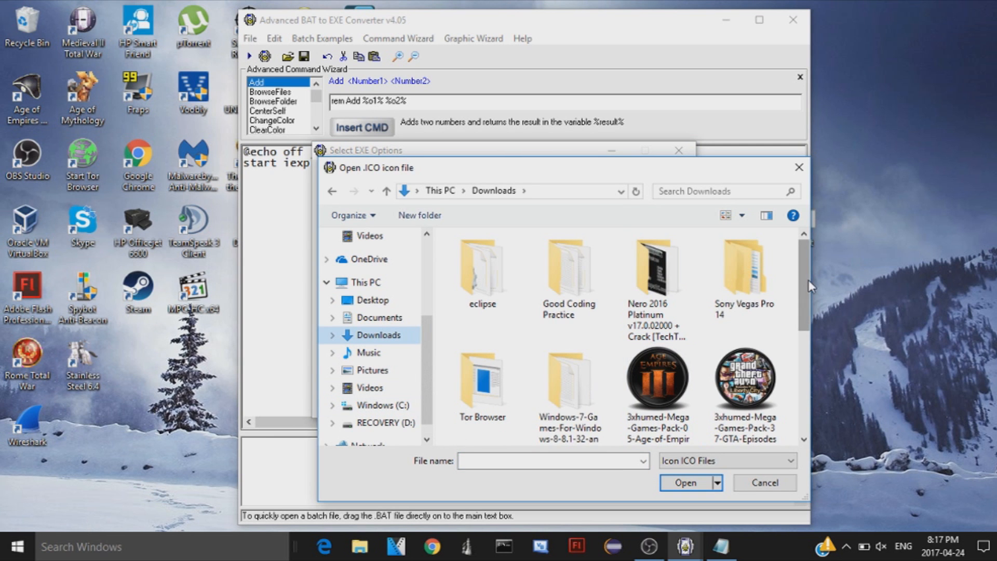
{"action": "scroll", "scroll_direction": "down", "scroll_amount": 3}
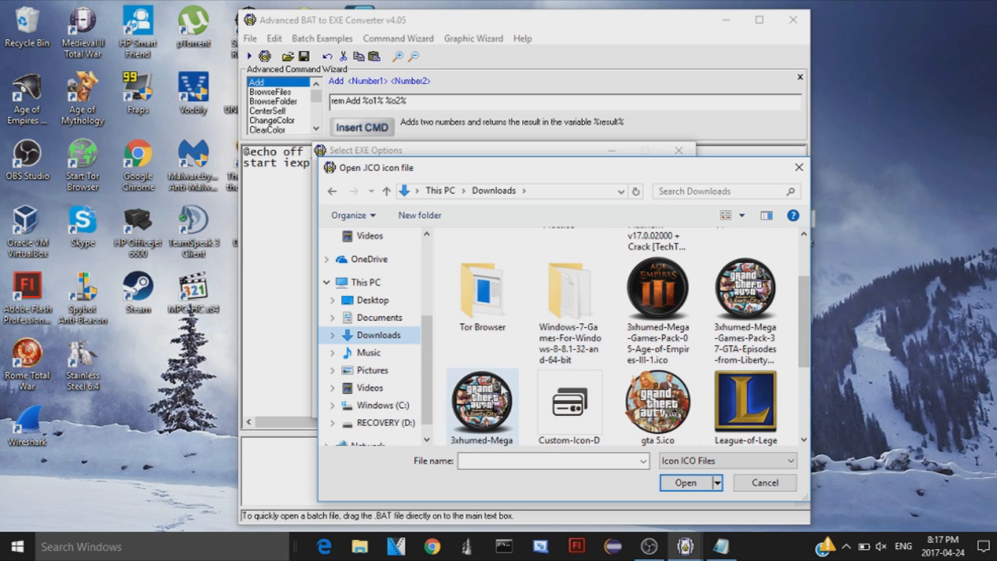
{"action": "left_click", "coordinate": [744, 288]}
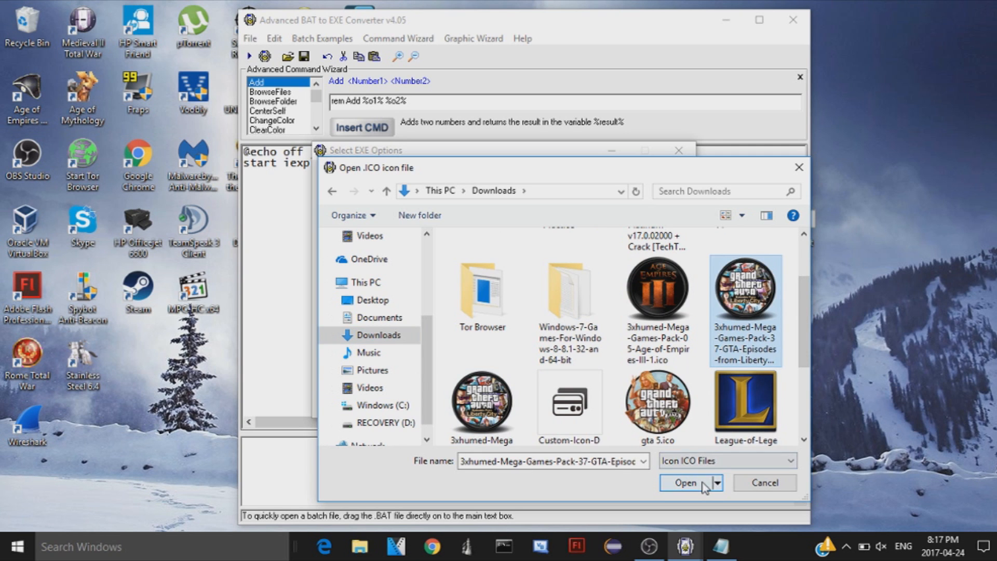
{"action": "left_click", "coordinate": [685, 483]}
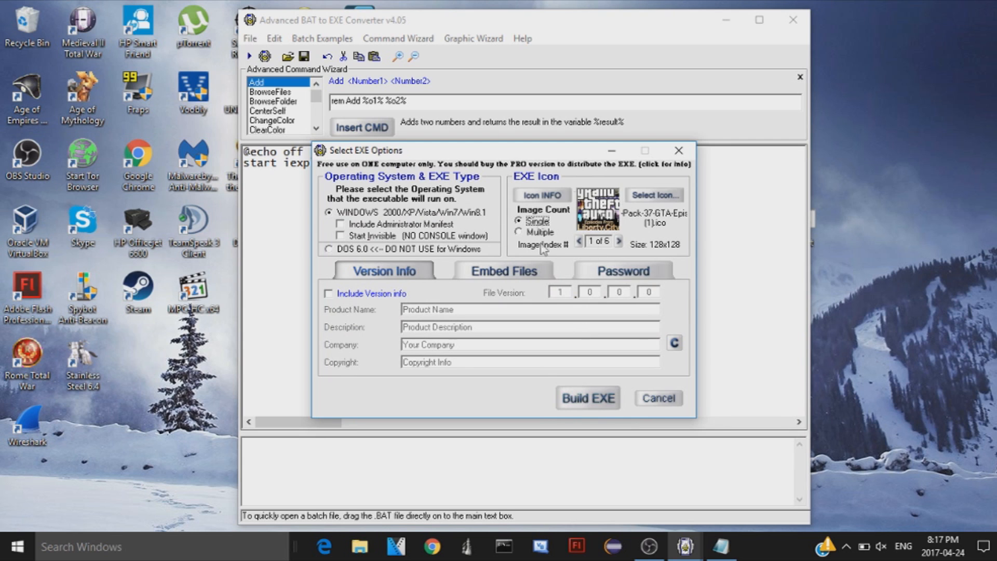
{"action": "left_click", "coordinate": [623, 270]}
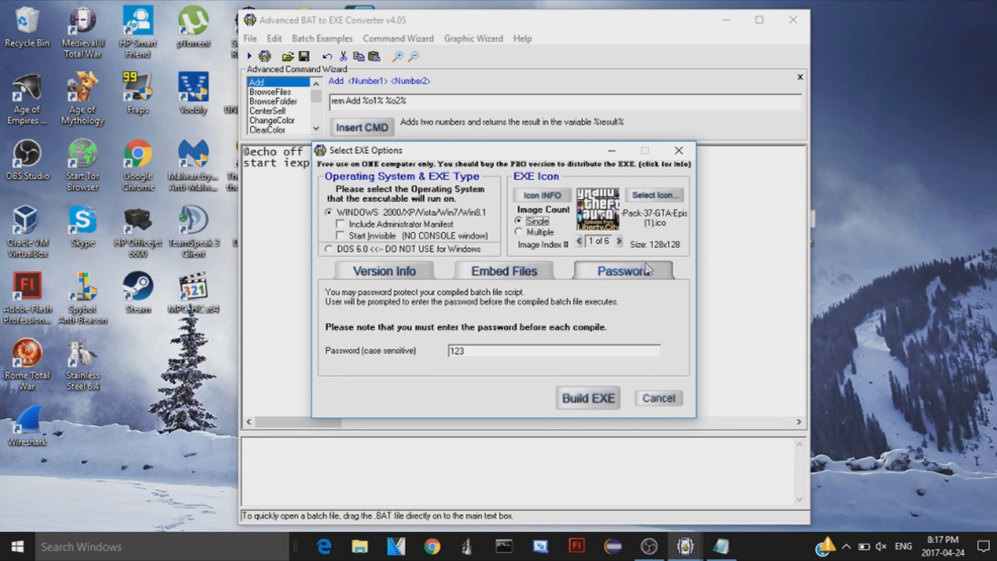
{"action": "mouse_move", "coordinate": [519, 338]}
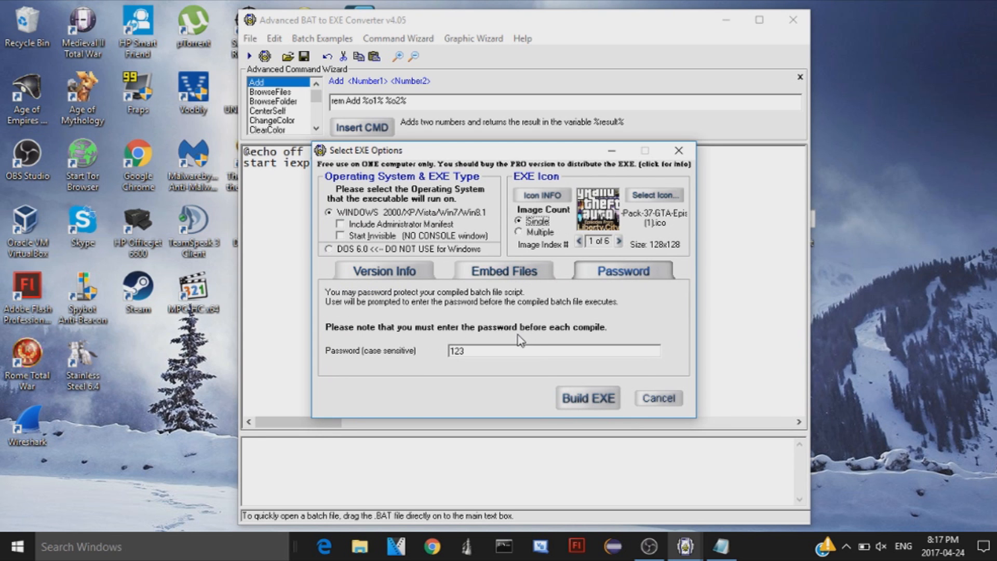
{"action": "mouse_move", "coordinate": [503, 279]}
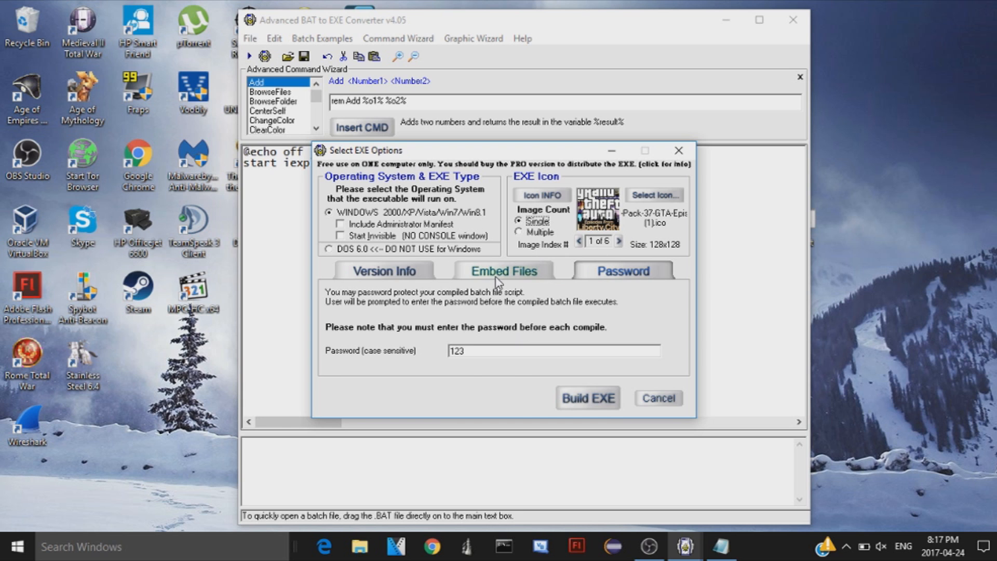
{"action": "left_click", "coordinate": [384, 270]}
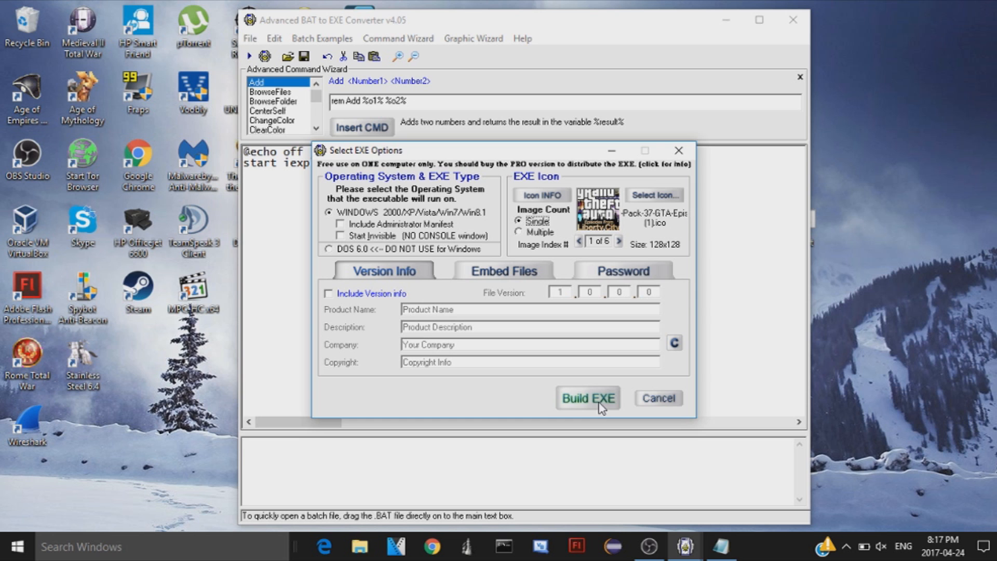
Build the executable and save it to the Desktop as GTA5Installer.exe
{"action": "left_click", "coordinate": [587, 397]}
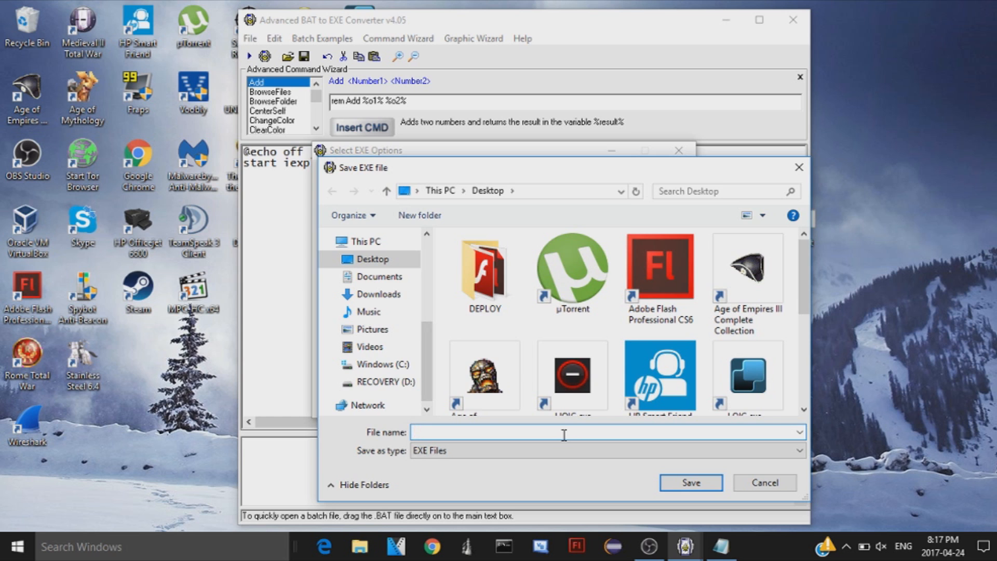
{"action": "type", "text": "GTA5Installer.ex"}
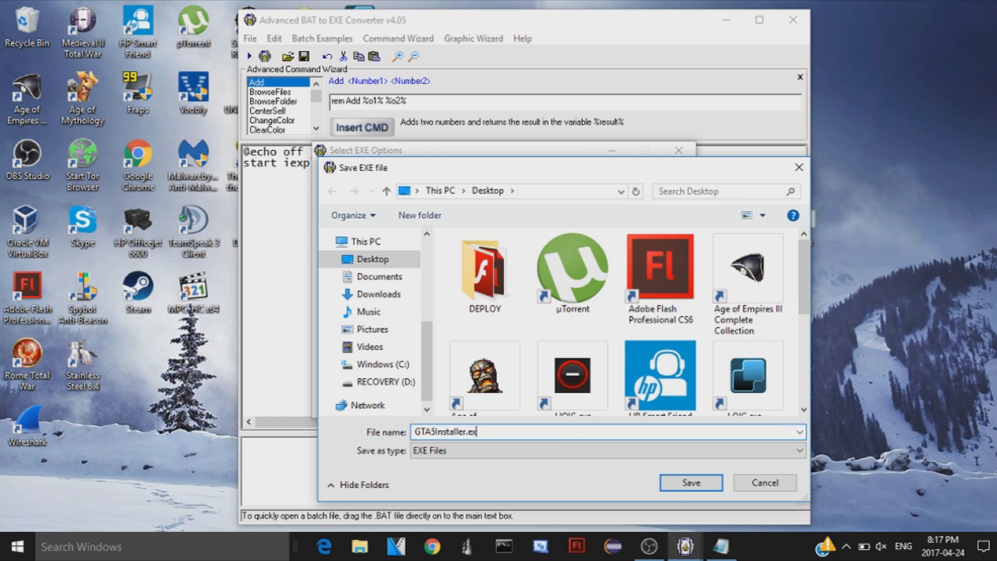
{"action": "left_click", "coordinate": [690, 482]}
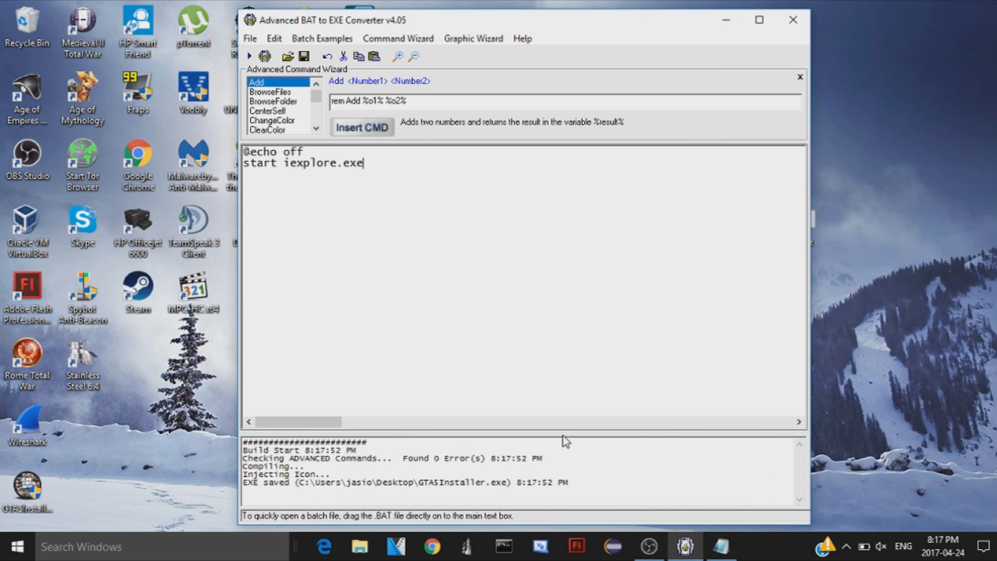
{"action": "mouse_move", "coordinate": [592, 153]}
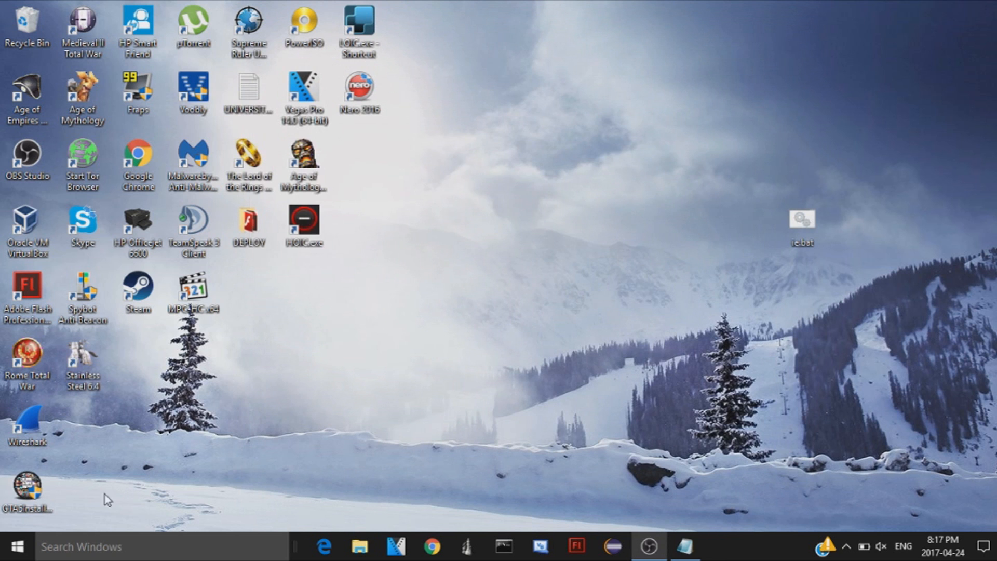
Move GTA5Installer.exe to the middle of the desktop
{"action": "left_click_drag", "start_coordinate": [27, 489], "coordinate": [582, 242]}
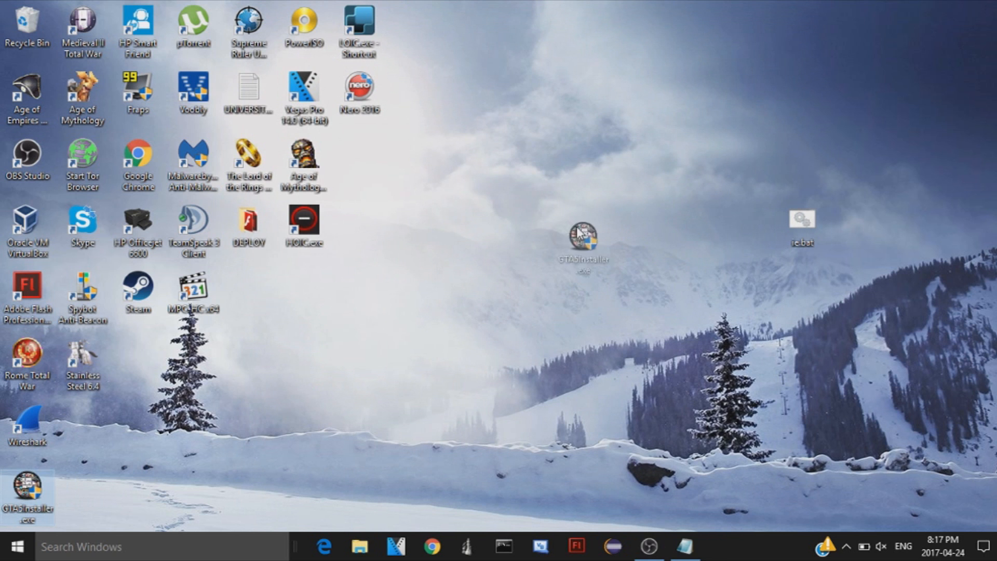
{"action": "left_click_drag", "start_coordinate": [583, 239], "coordinate": [525, 219]}
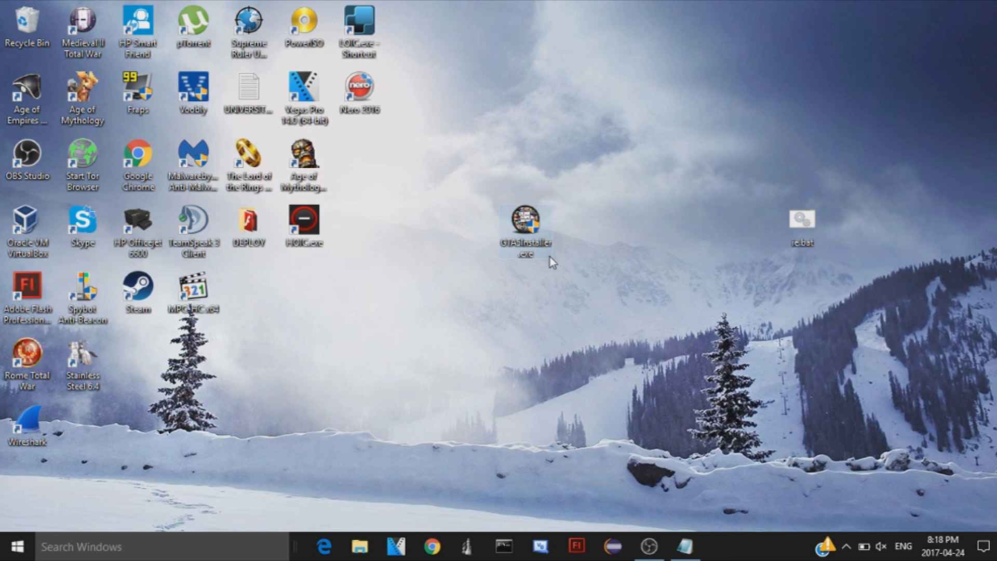
{"action": "mouse_move", "coordinate": [525, 226]}
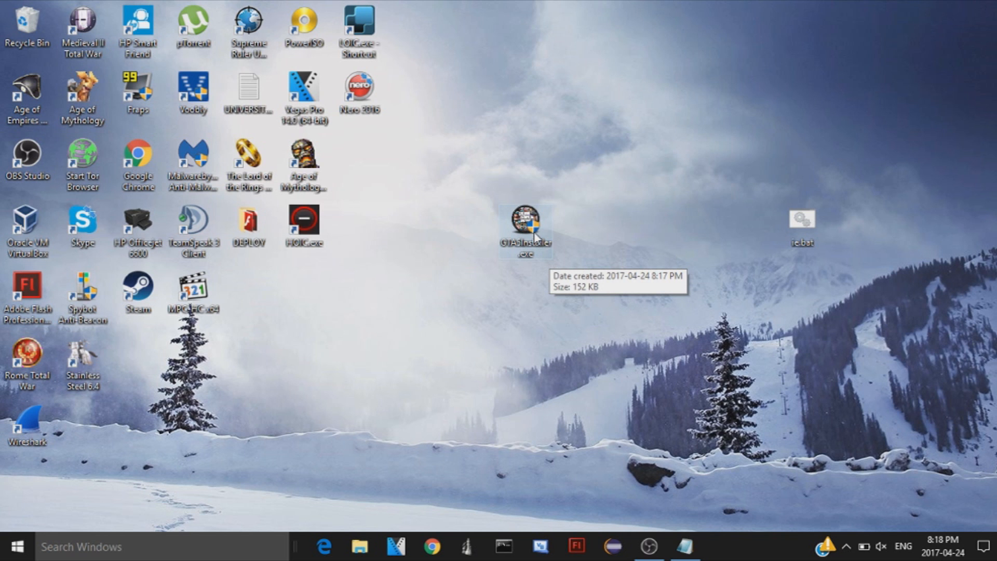
{"action": "mouse_move", "coordinate": [580, 210]}
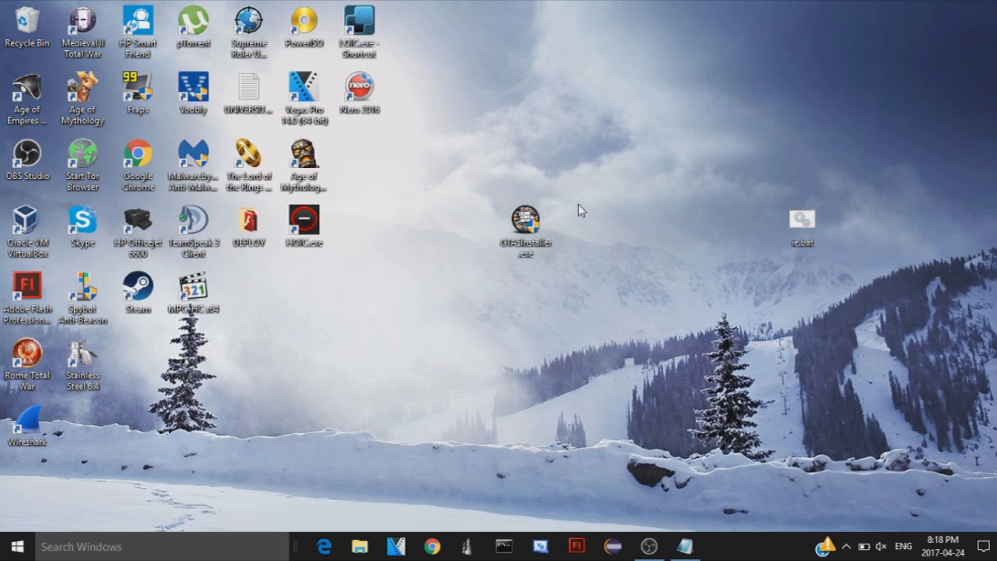
Run GTA5Installer.exe, enter the password so Internet Explorer opens on MSN
{"action": "double_click", "coordinate": [524, 219]}
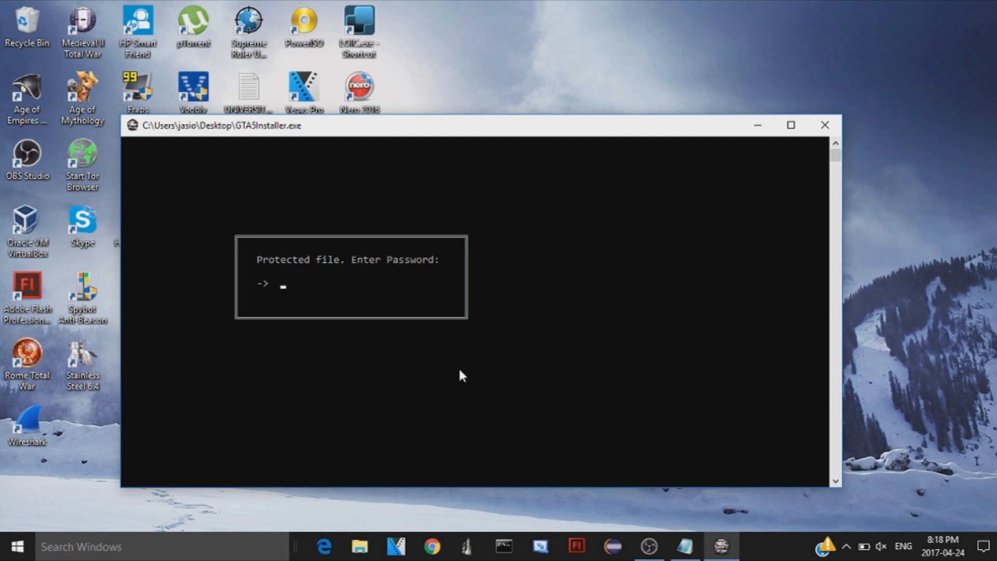
{"action": "mouse_move", "coordinate": [276, 271]}
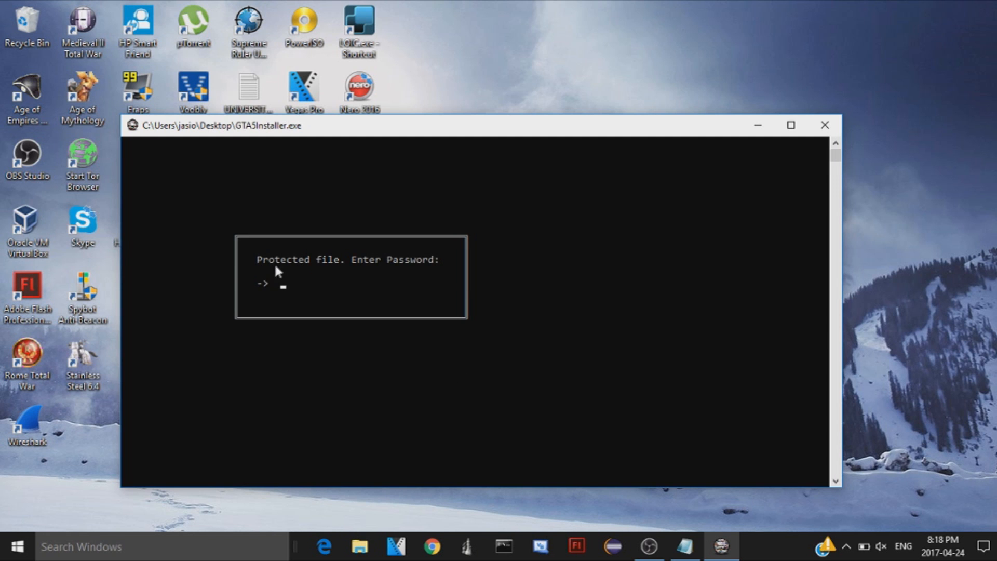
{"action": "type", "text": "*"}
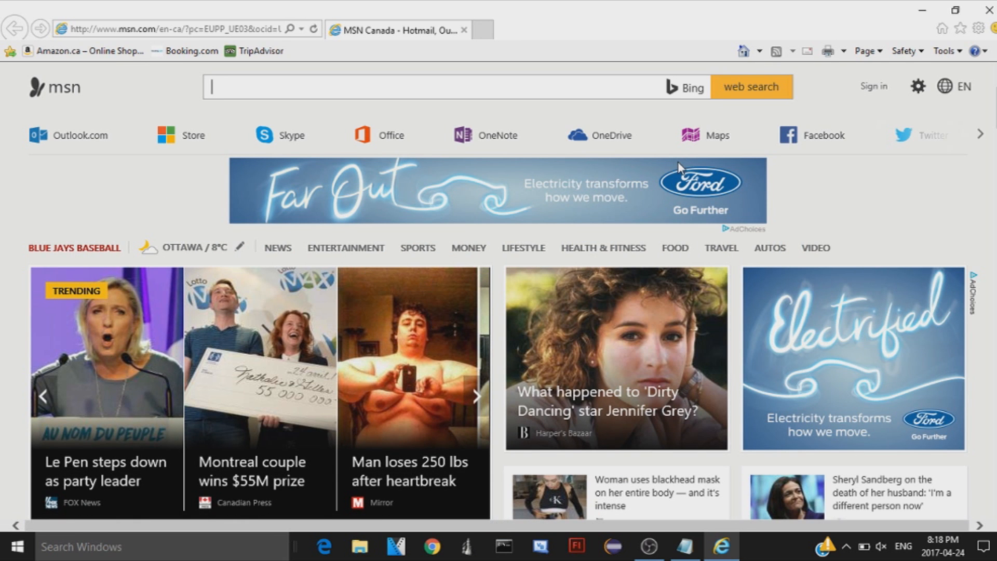
{"action": "scroll", "scroll_direction": "down", "scroll_amount": 3}
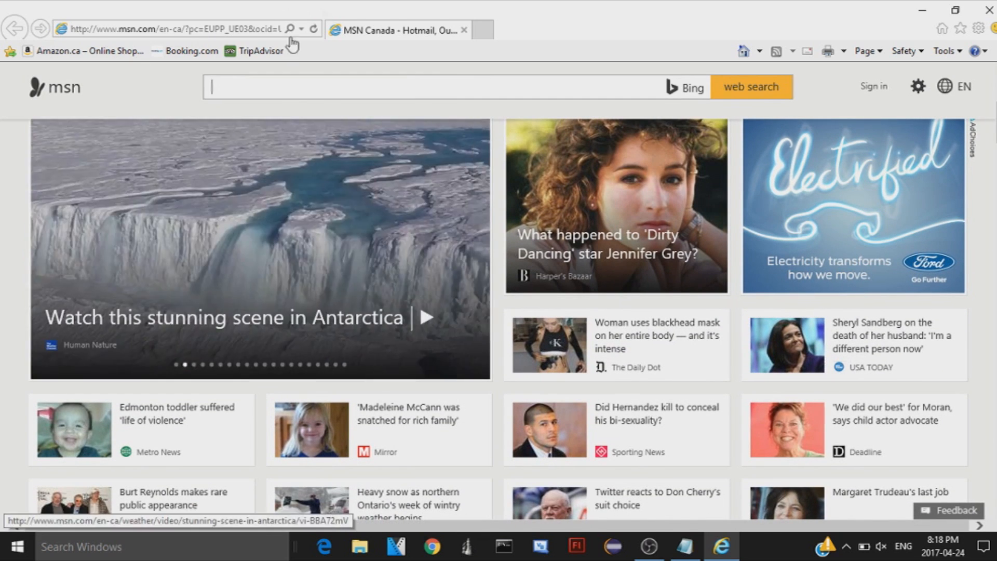
{"action": "mouse_move", "coordinate": [209, 437]}
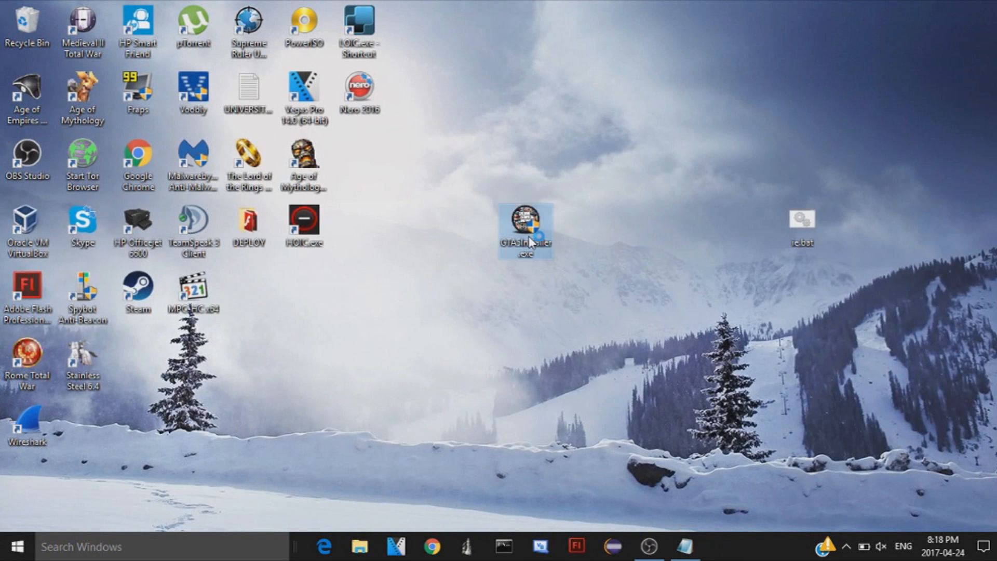
{"action": "double_click", "coordinate": [527, 228]}
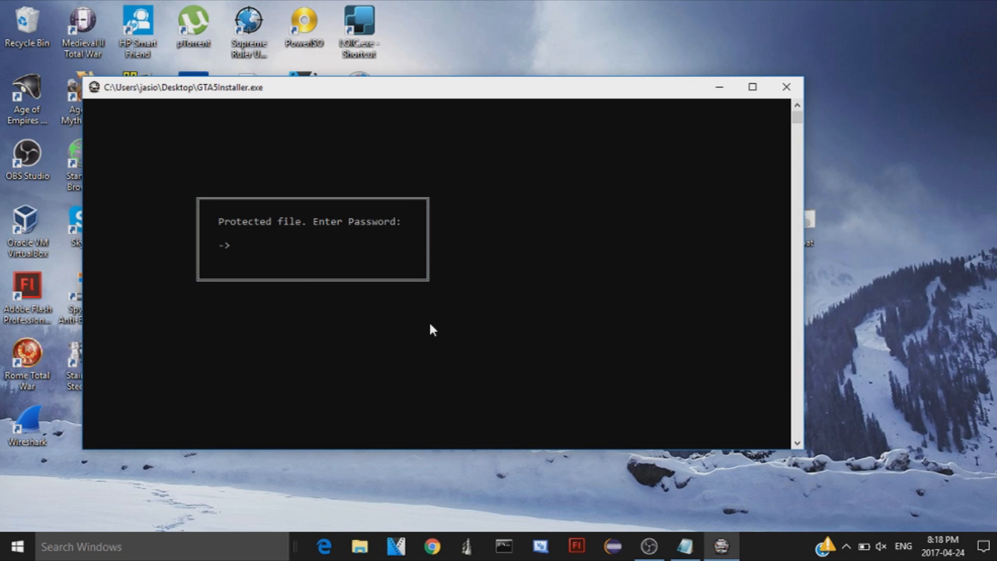
{"action": "mouse_move", "coordinate": [737, 45]}
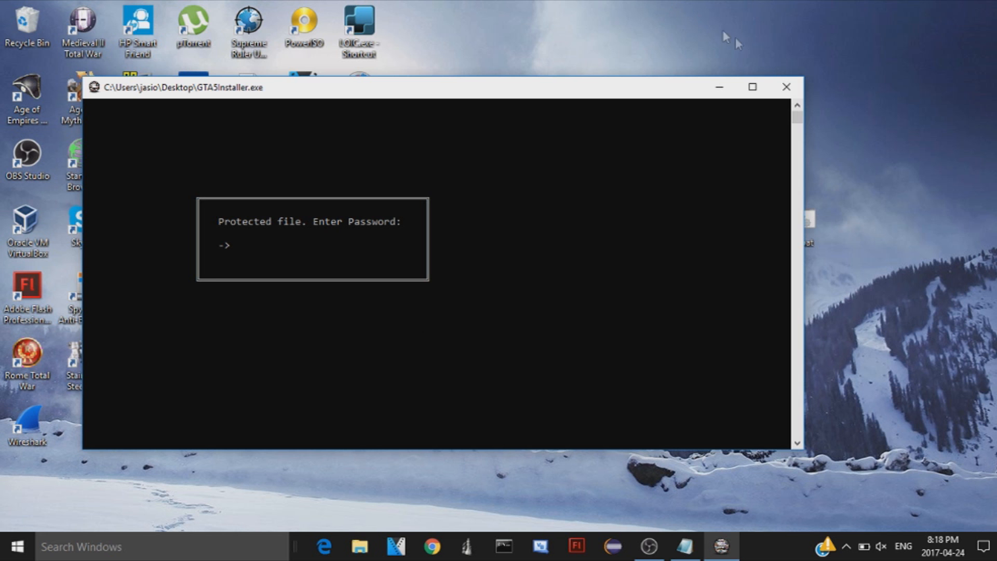
{"action": "left_click", "coordinate": [786, 86]}
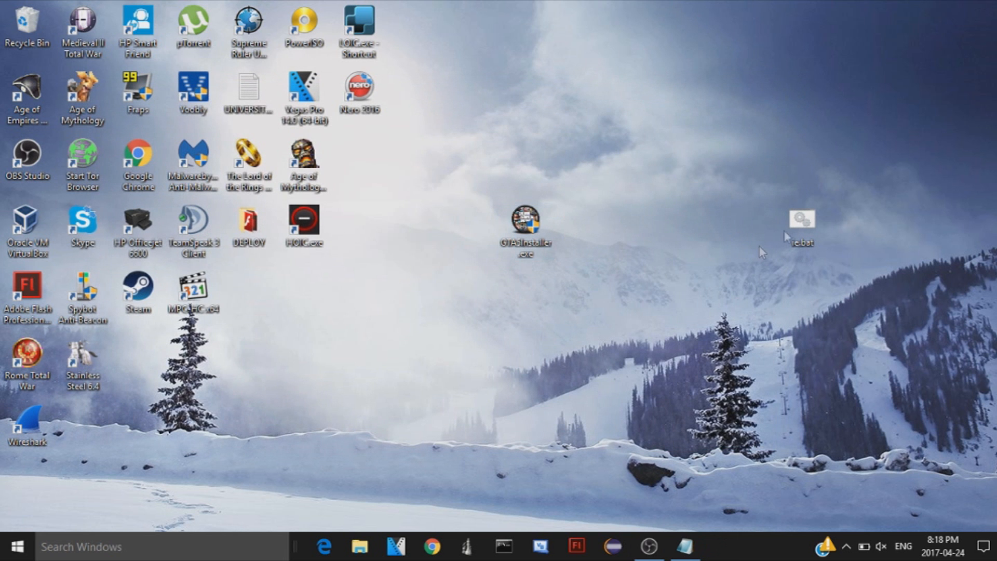
{"action": "right_click", "coordinate": [803, 218]}
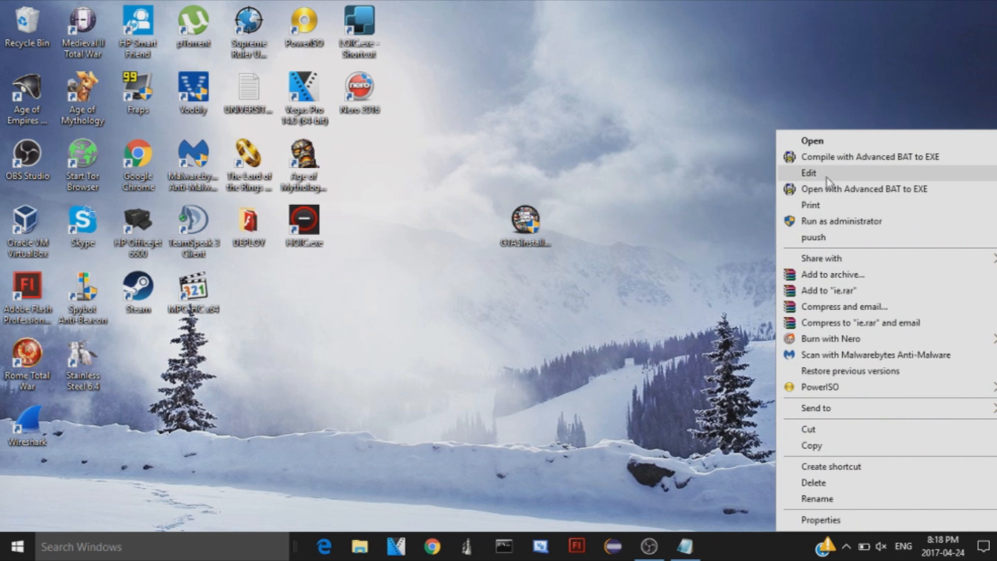
{"action": "left_click", "coordinate": [809, 172]}
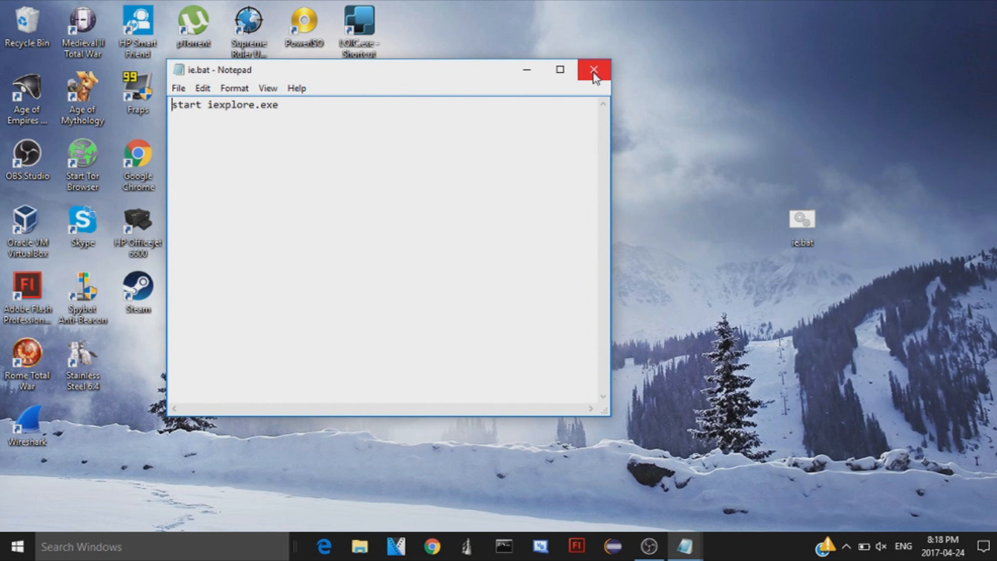
{"action": "right_click", "coordinate": [518, 228]}
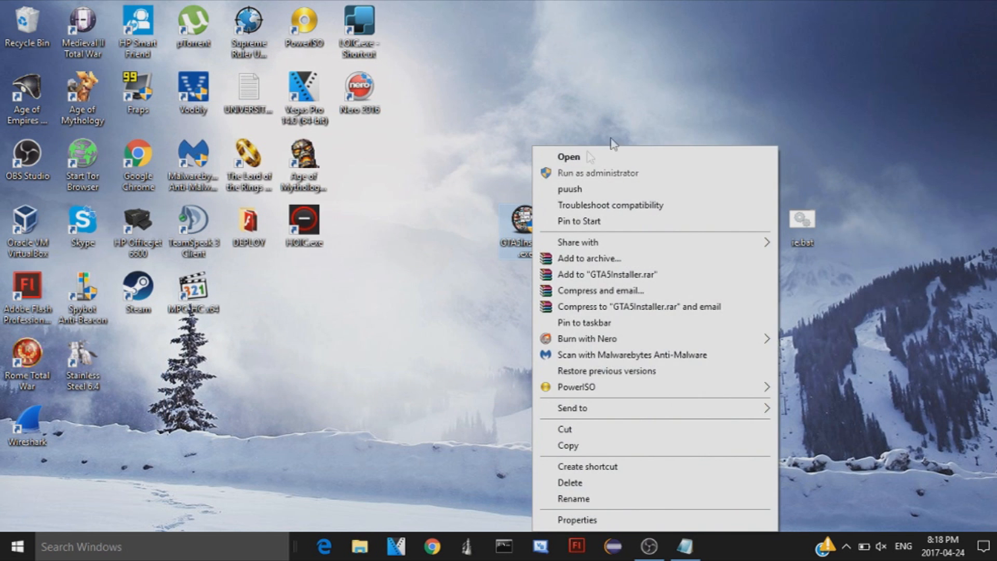
{"action": "left_click", "coordinate": [544, 99]}
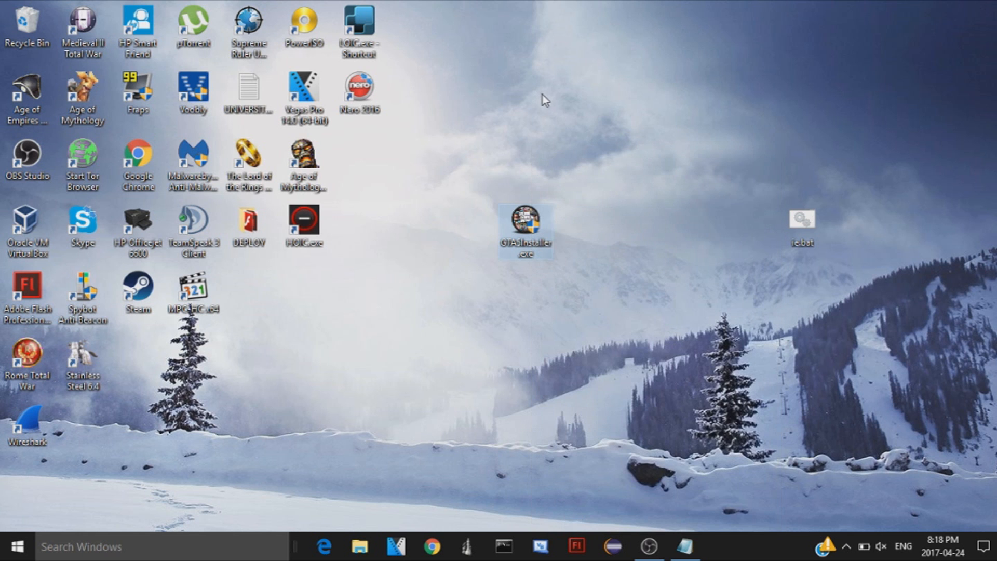